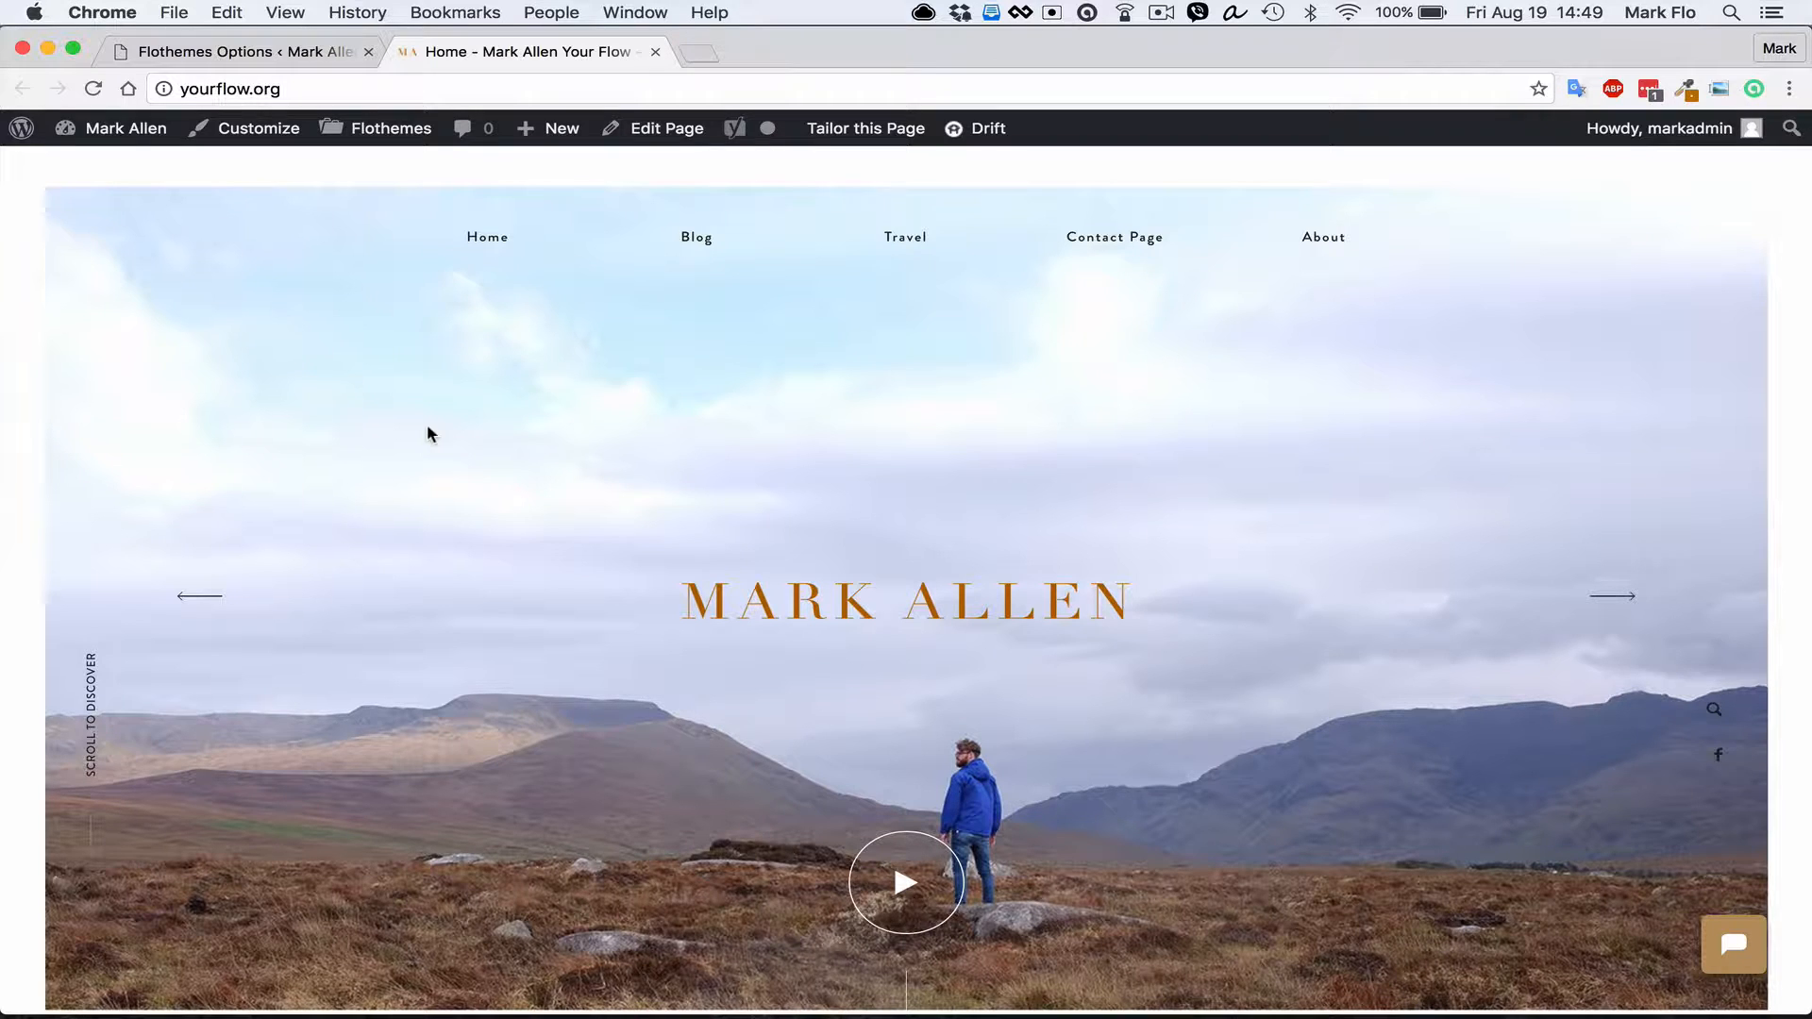
mouse_move(347, 272)
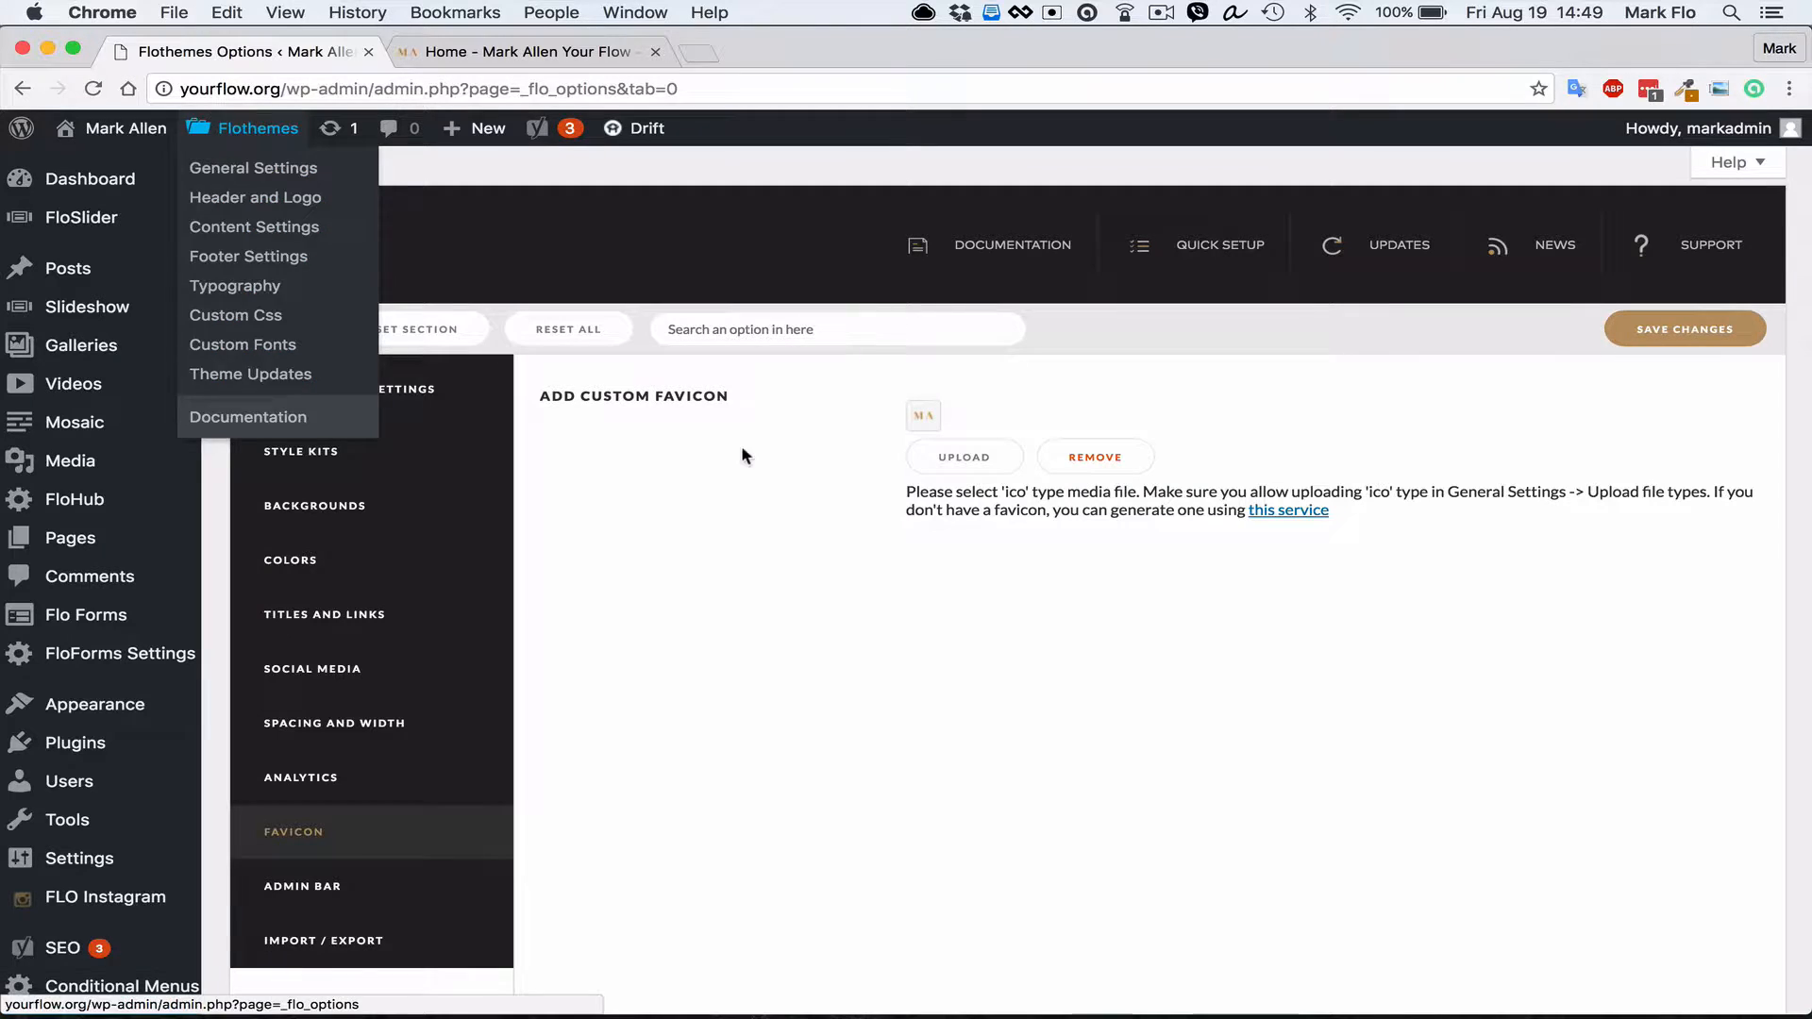
mouse_move(393, 566)
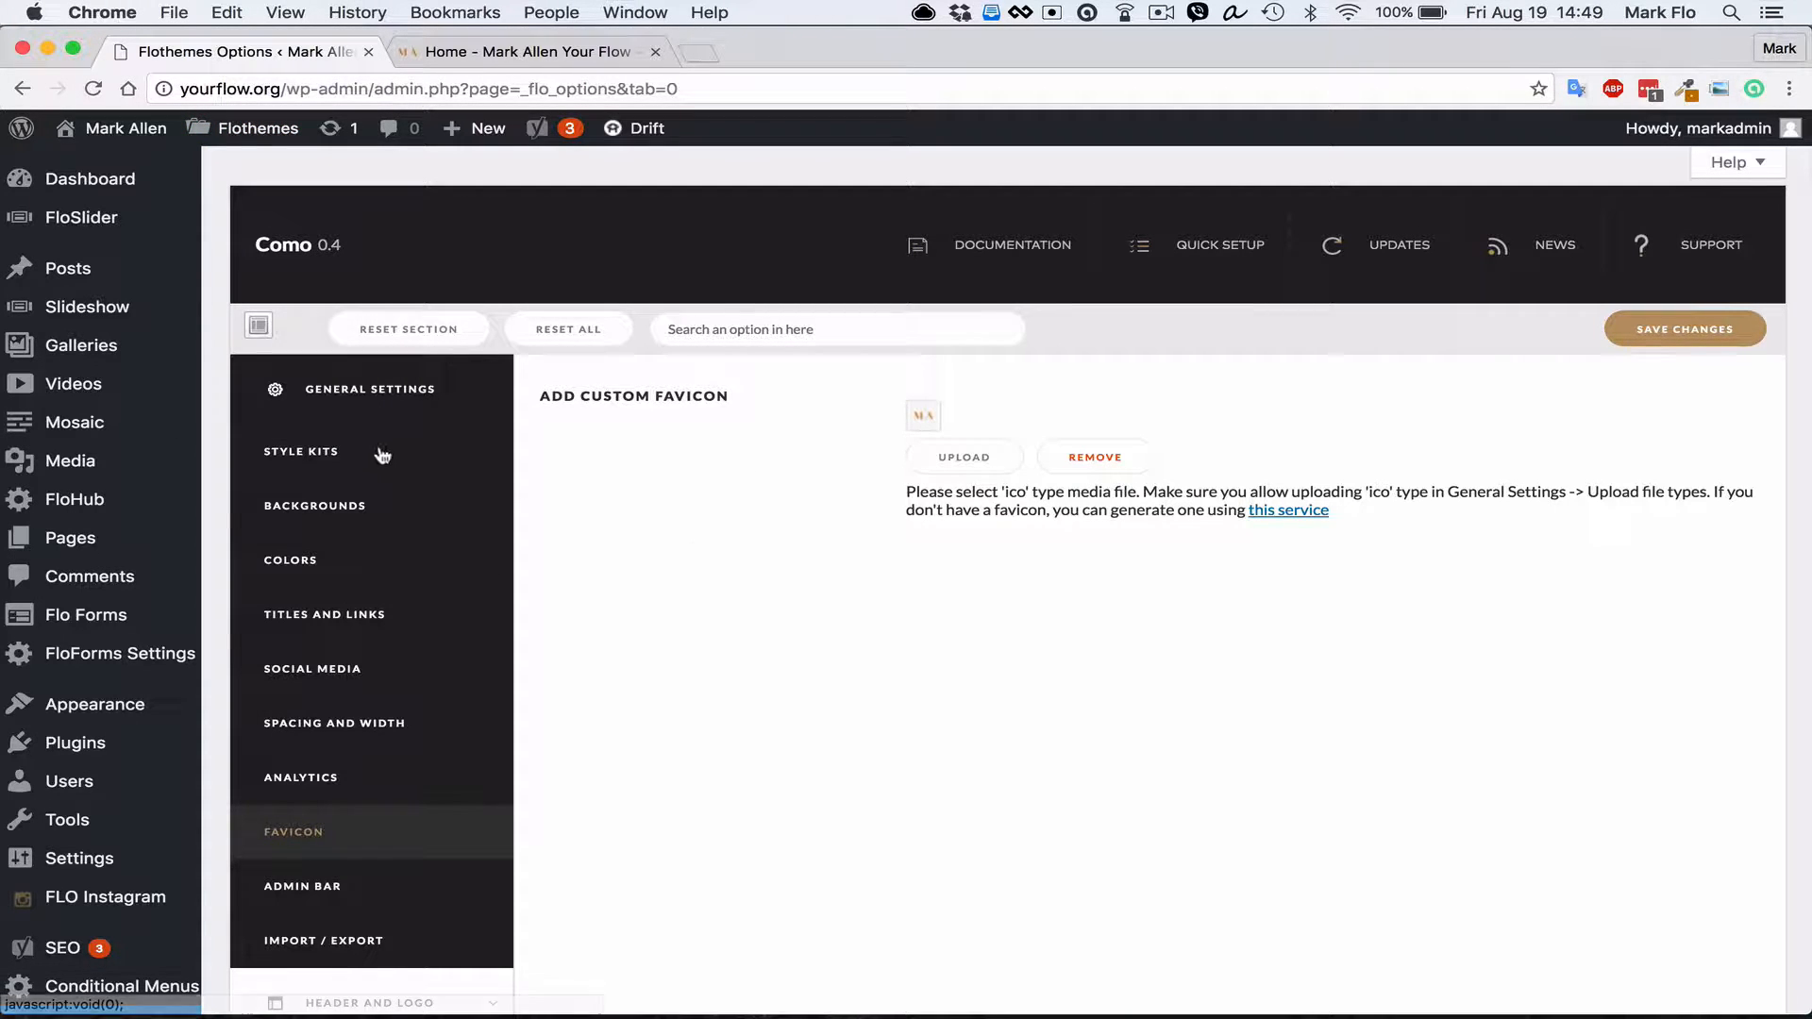
Look at the Style Kits options, then return to the Favicon section showing the letter-mark icon and .ico note
scroll(down, 3)
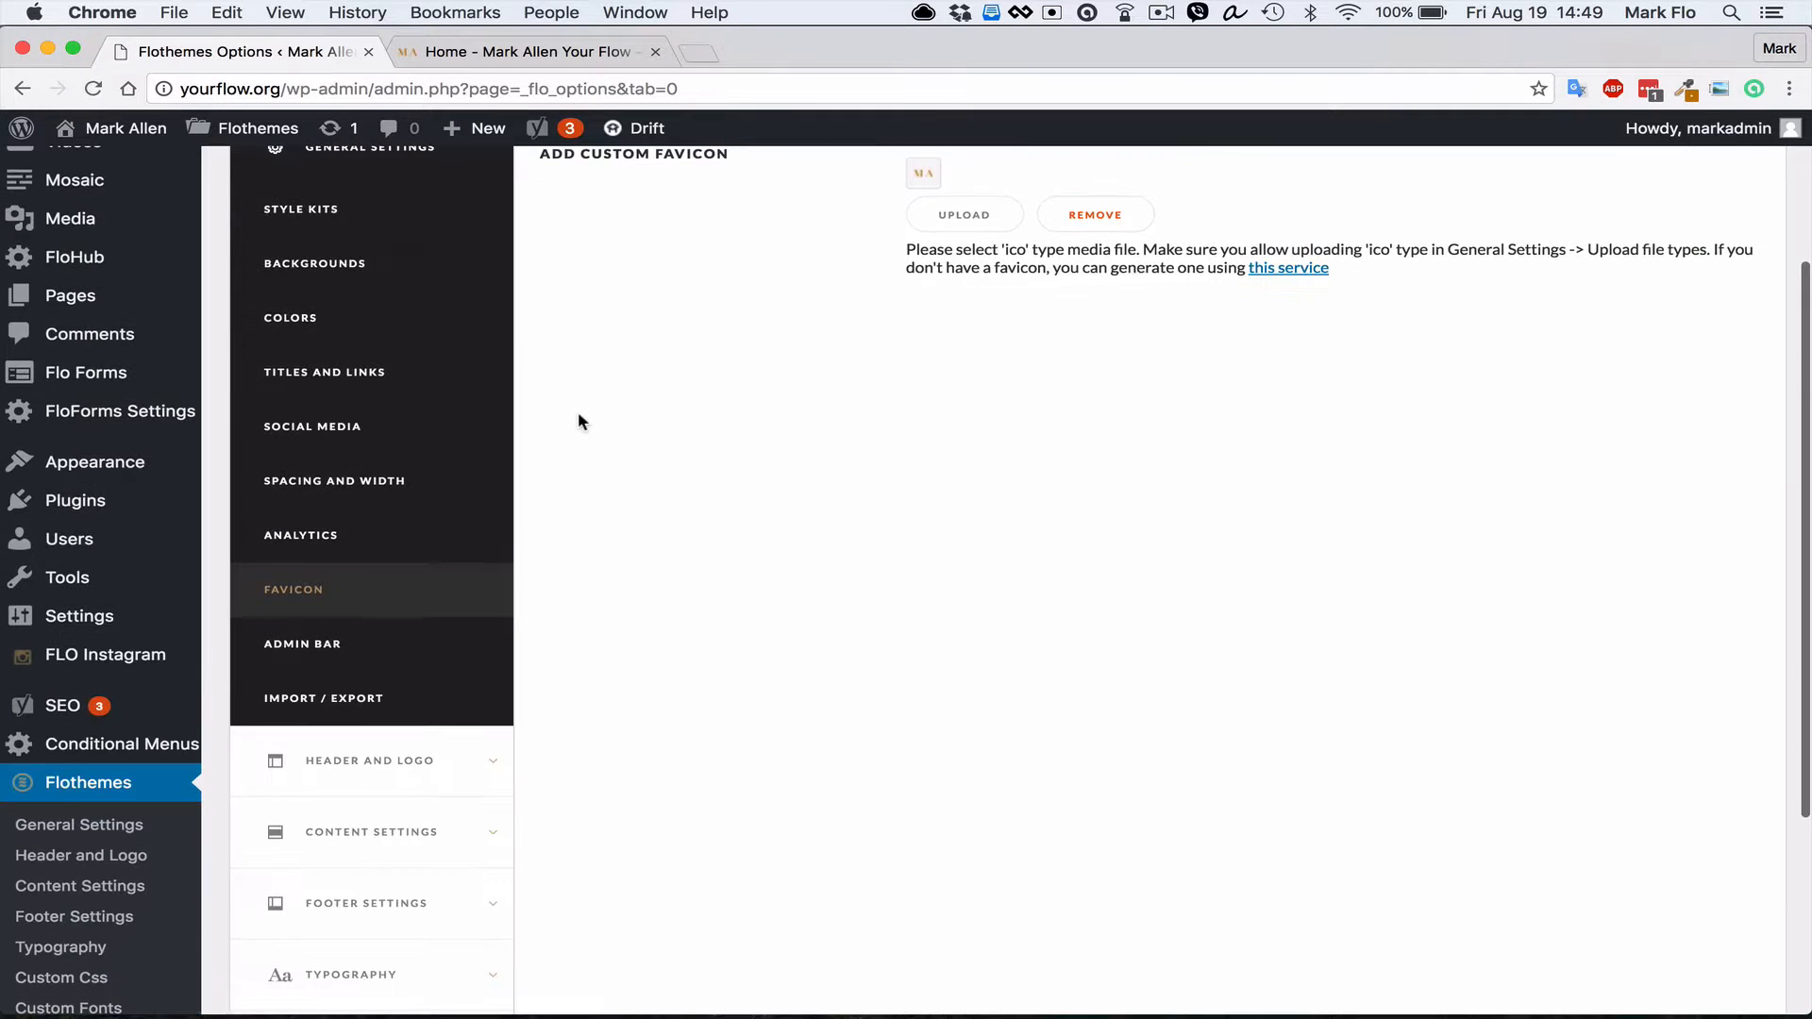
click(300, 207)
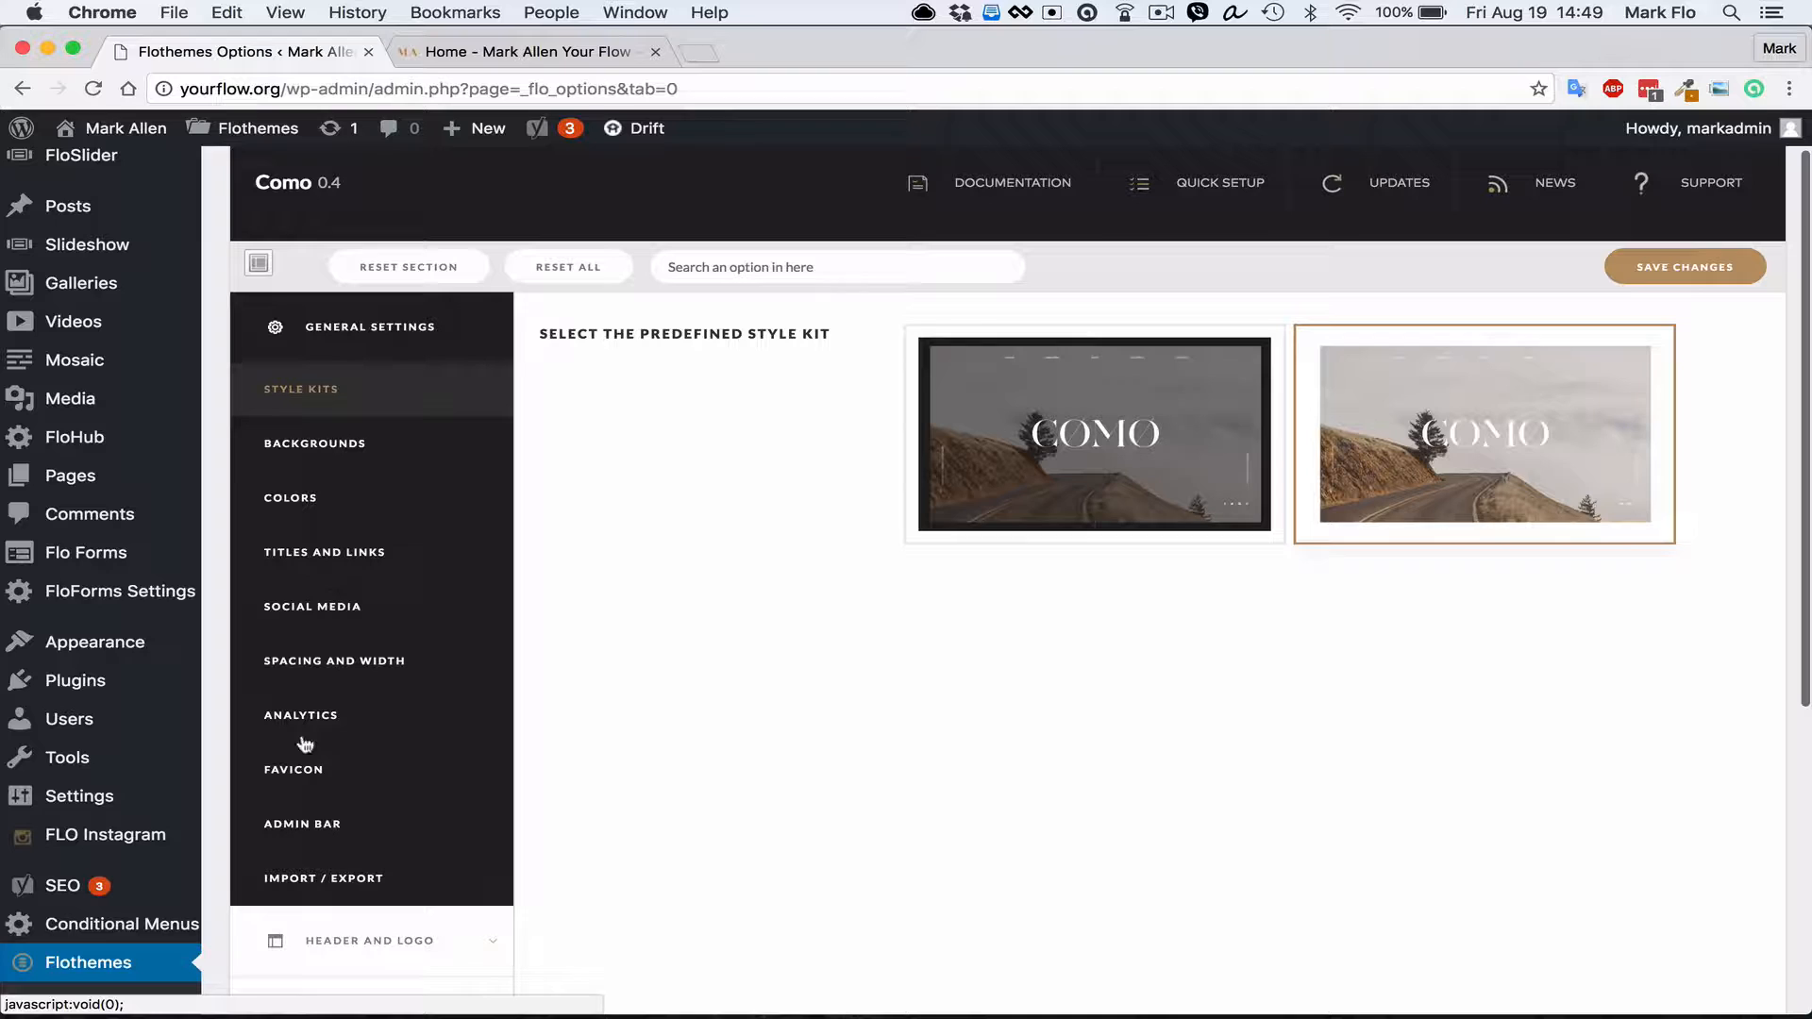
click(293, 770)
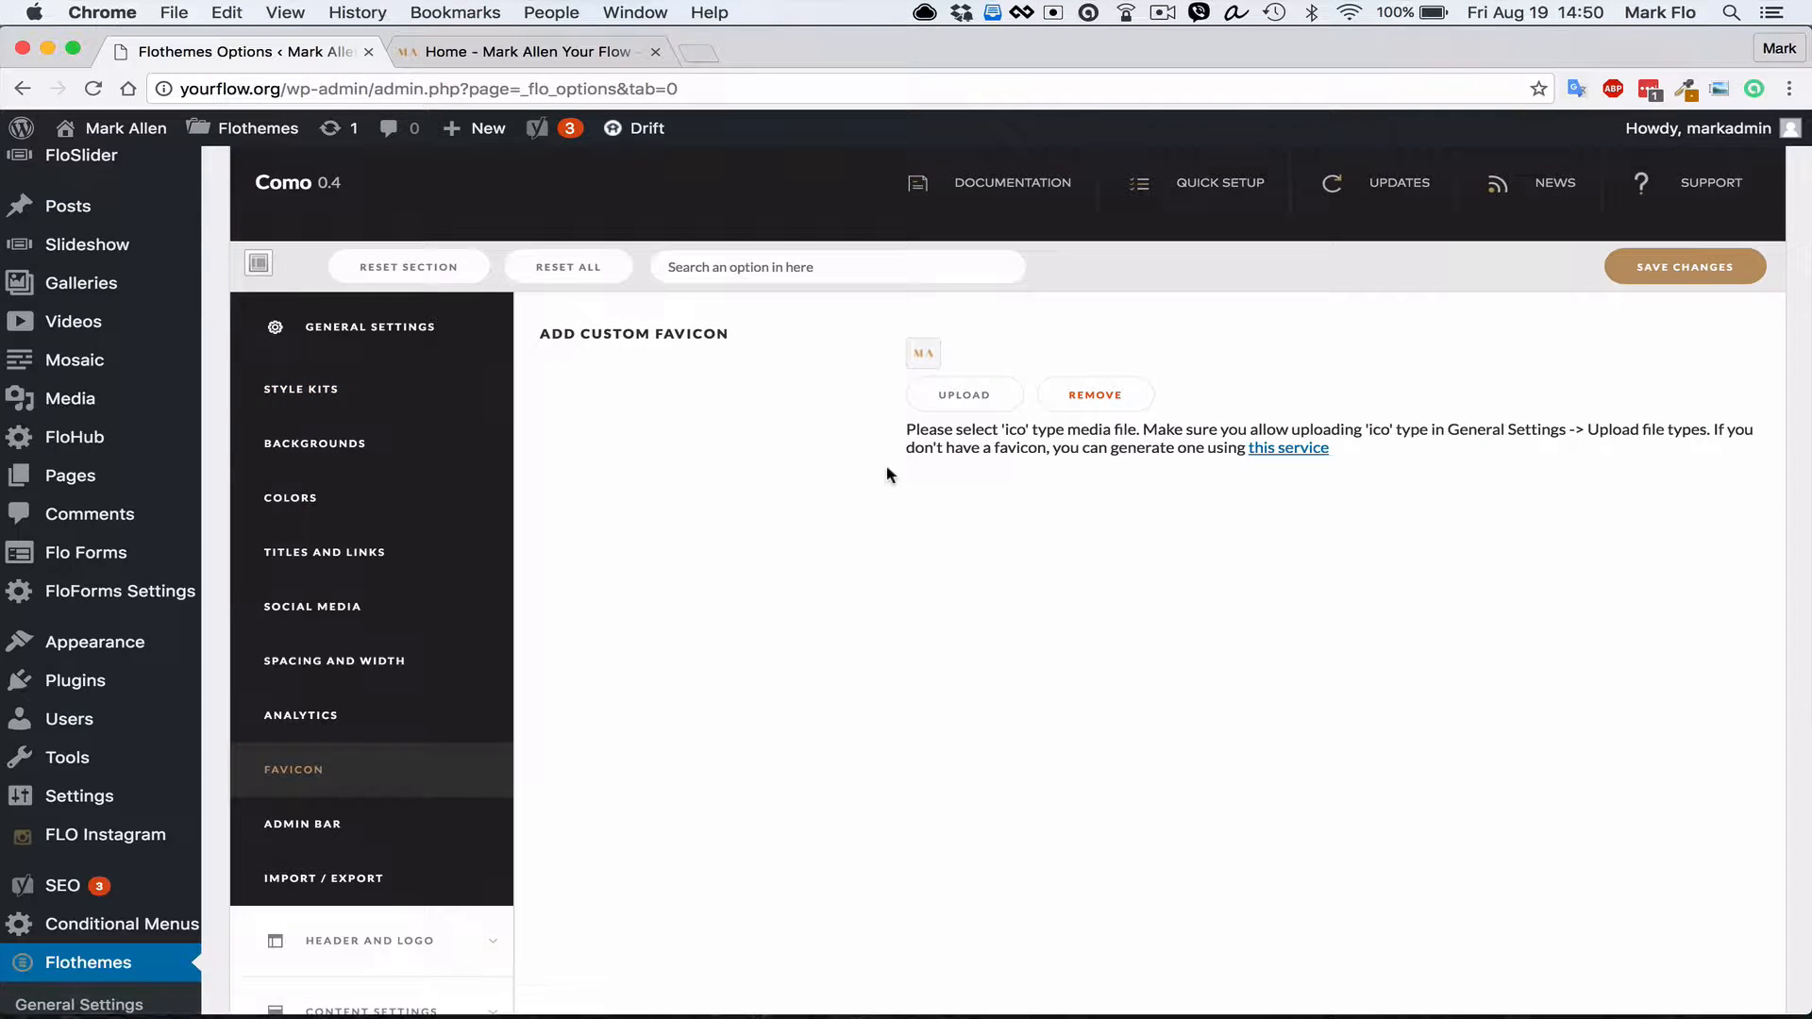
mouse_move(884, 400)
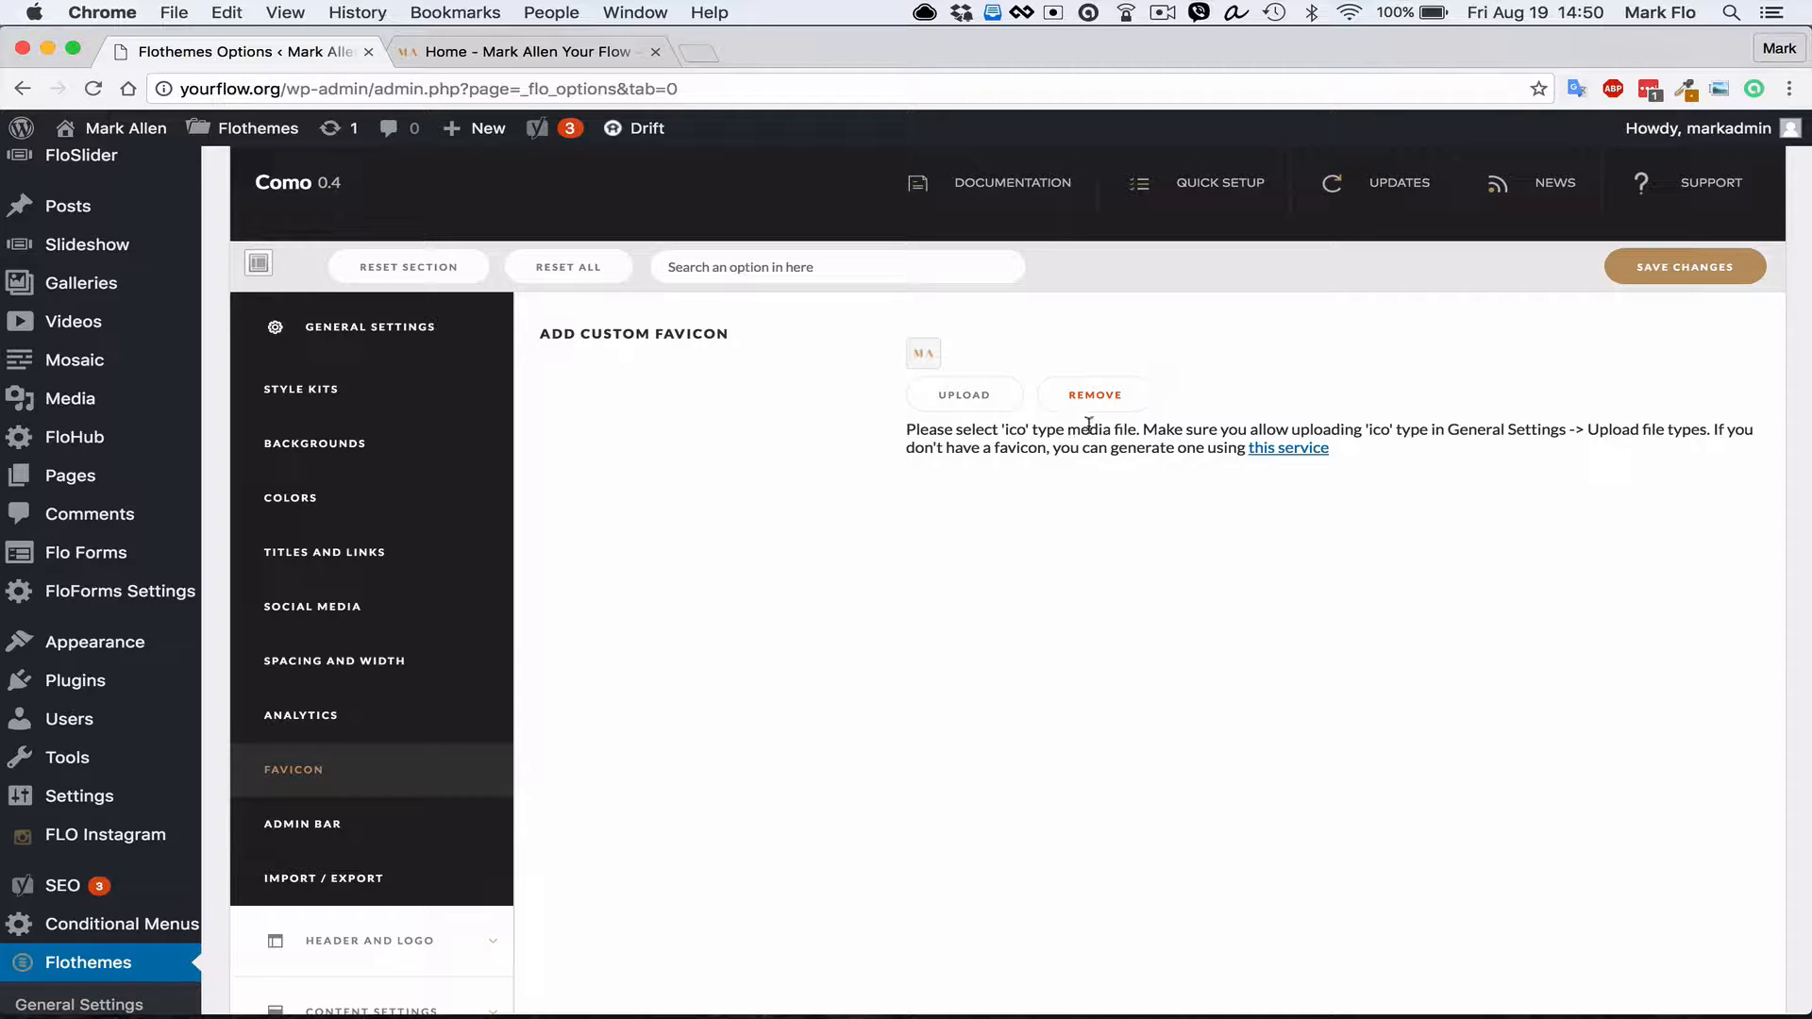
mouse_move(1291, 423)
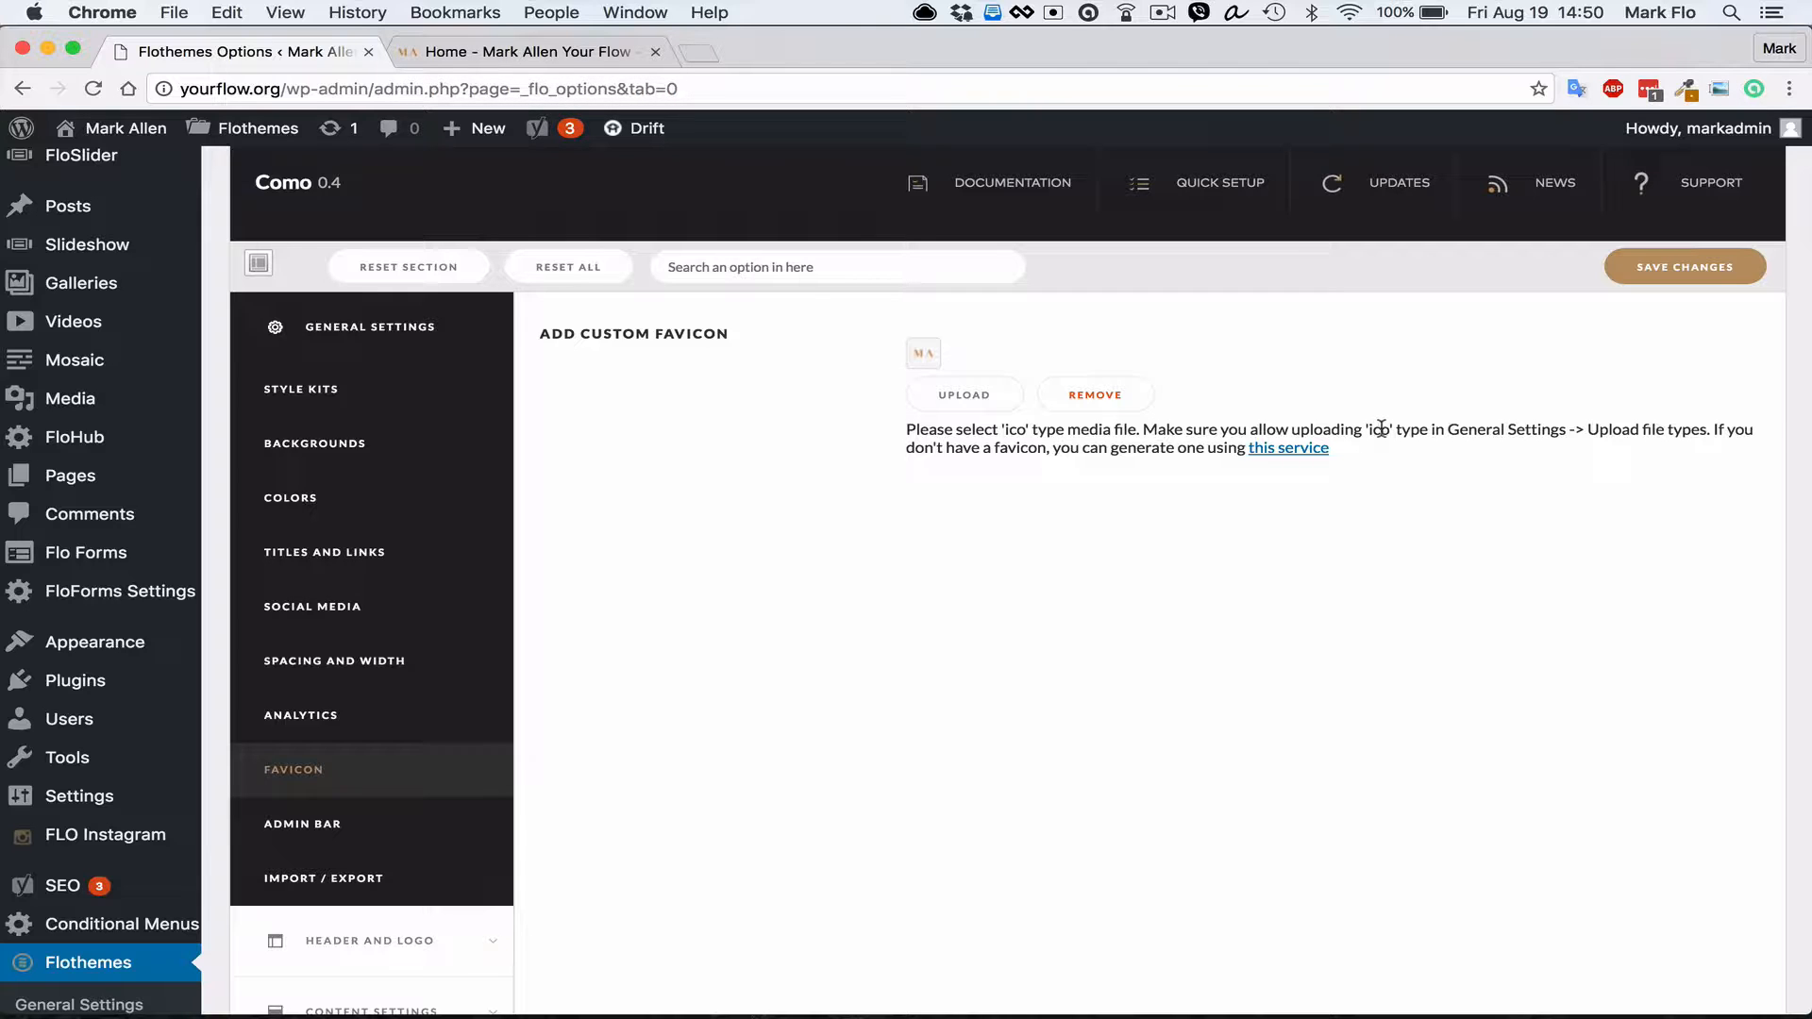
mouse_move(1380, 434)
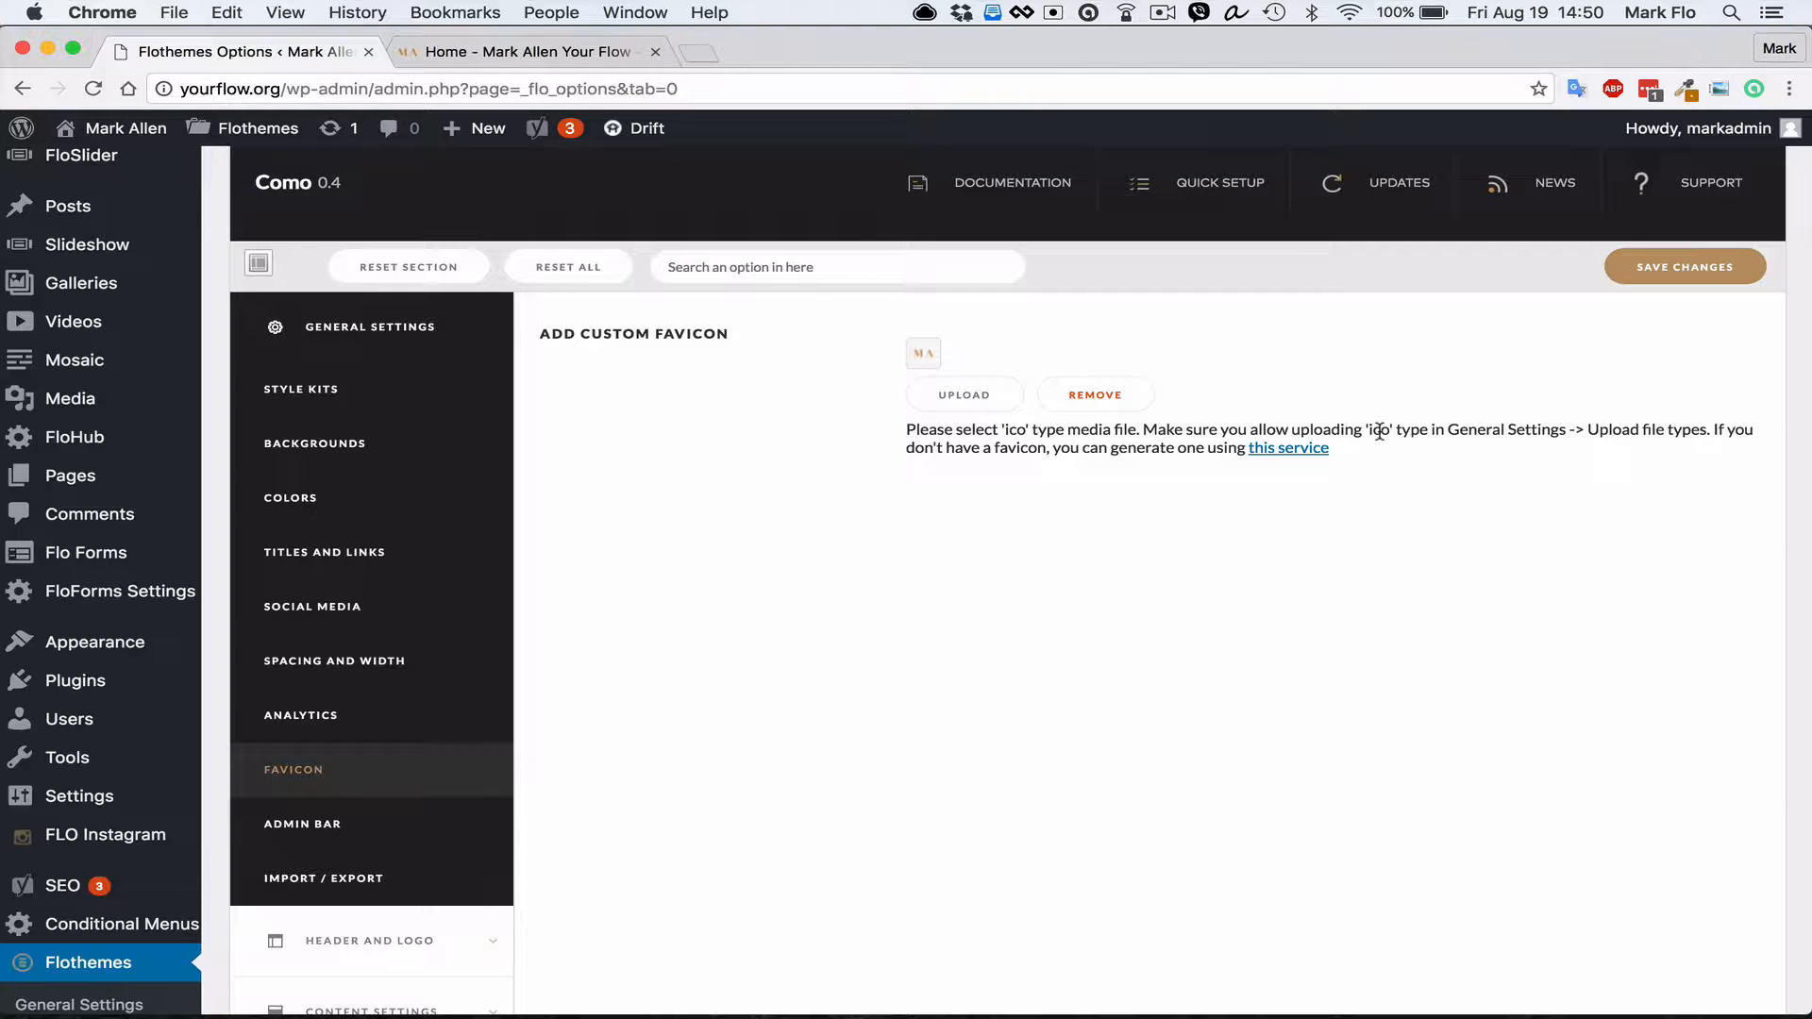
mouse_move(1278, 455)
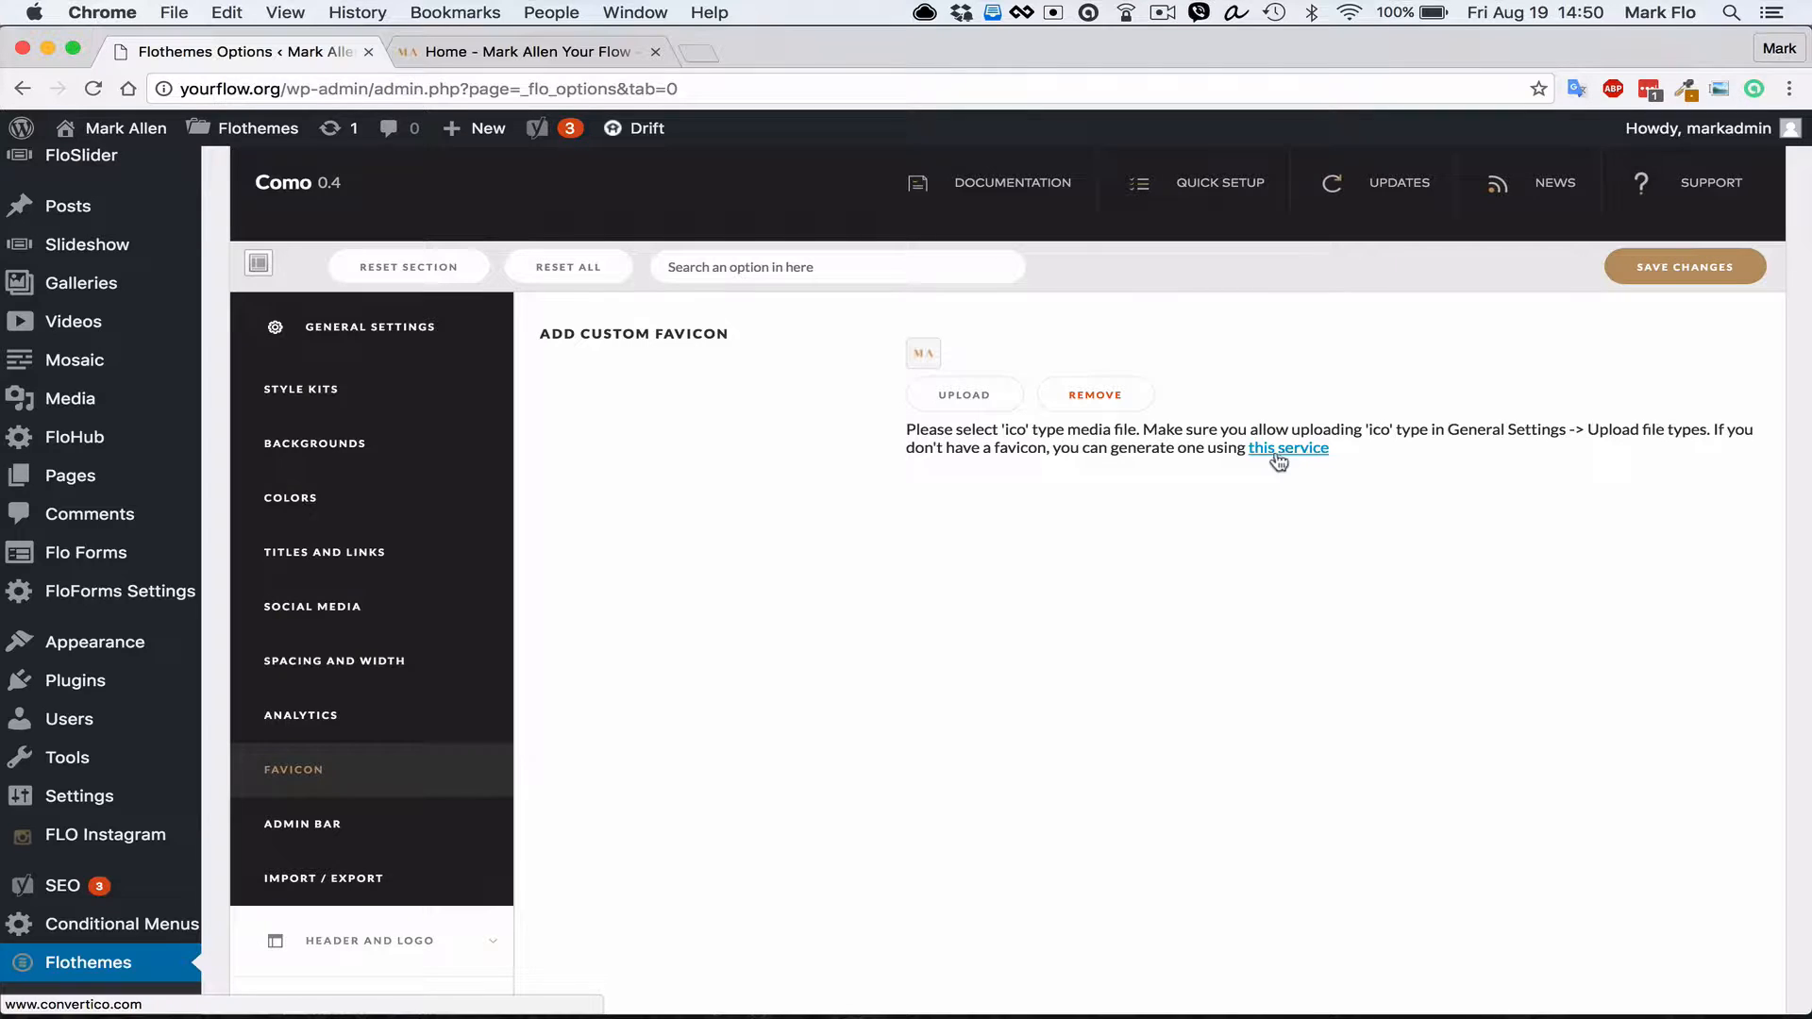
mouse_move(1293, 454)
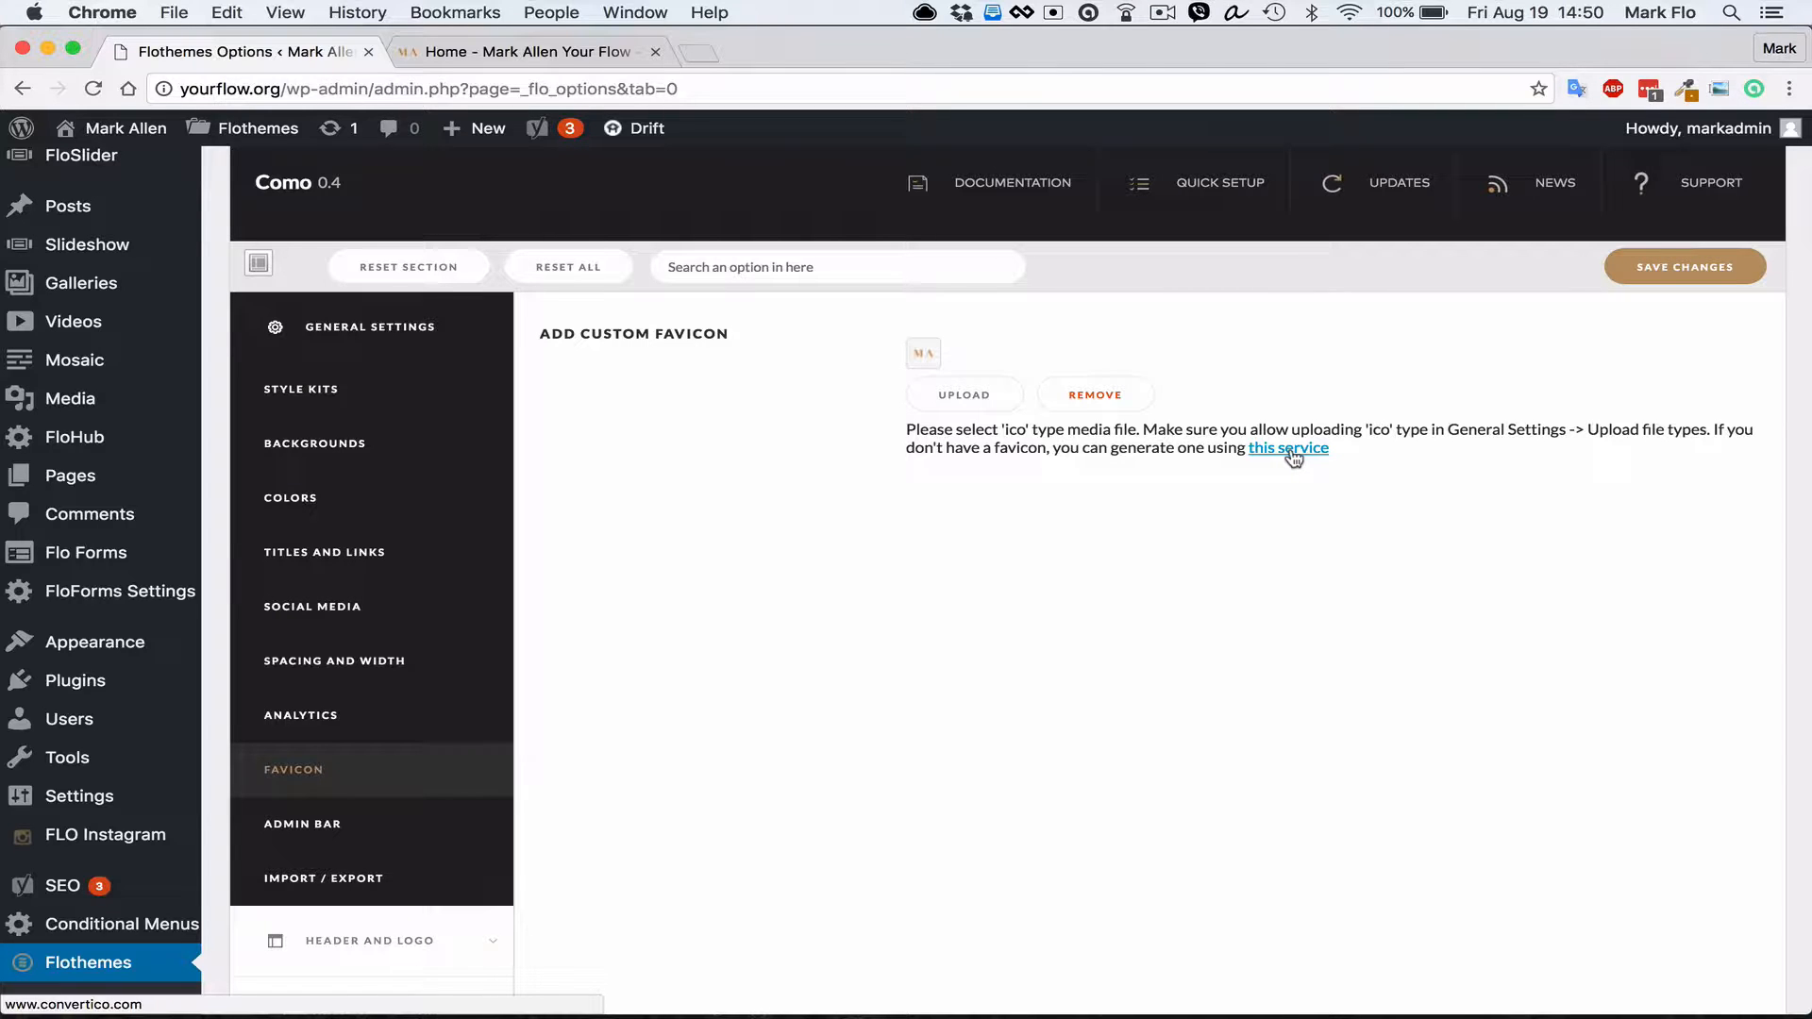
In ConvertICO, convert simley.png into a 31.3KB simley.ico favicon file
click(1288, 447)
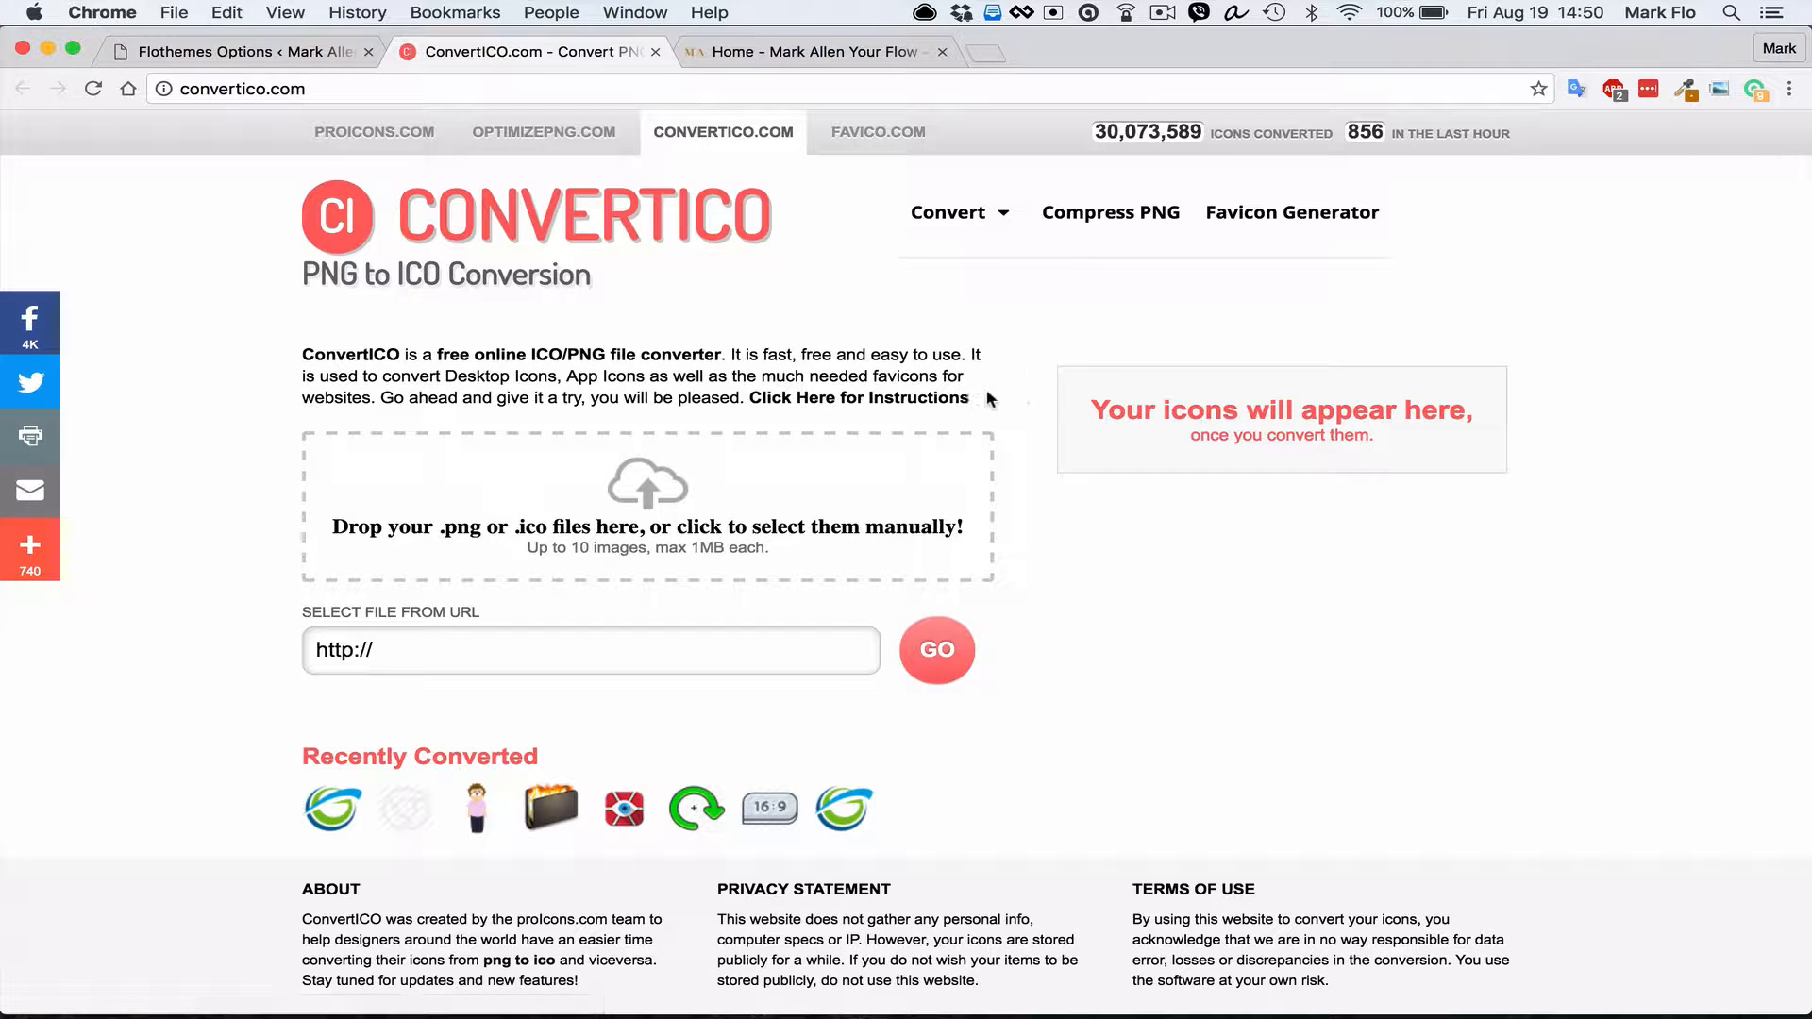
mouse_move(572, 281)
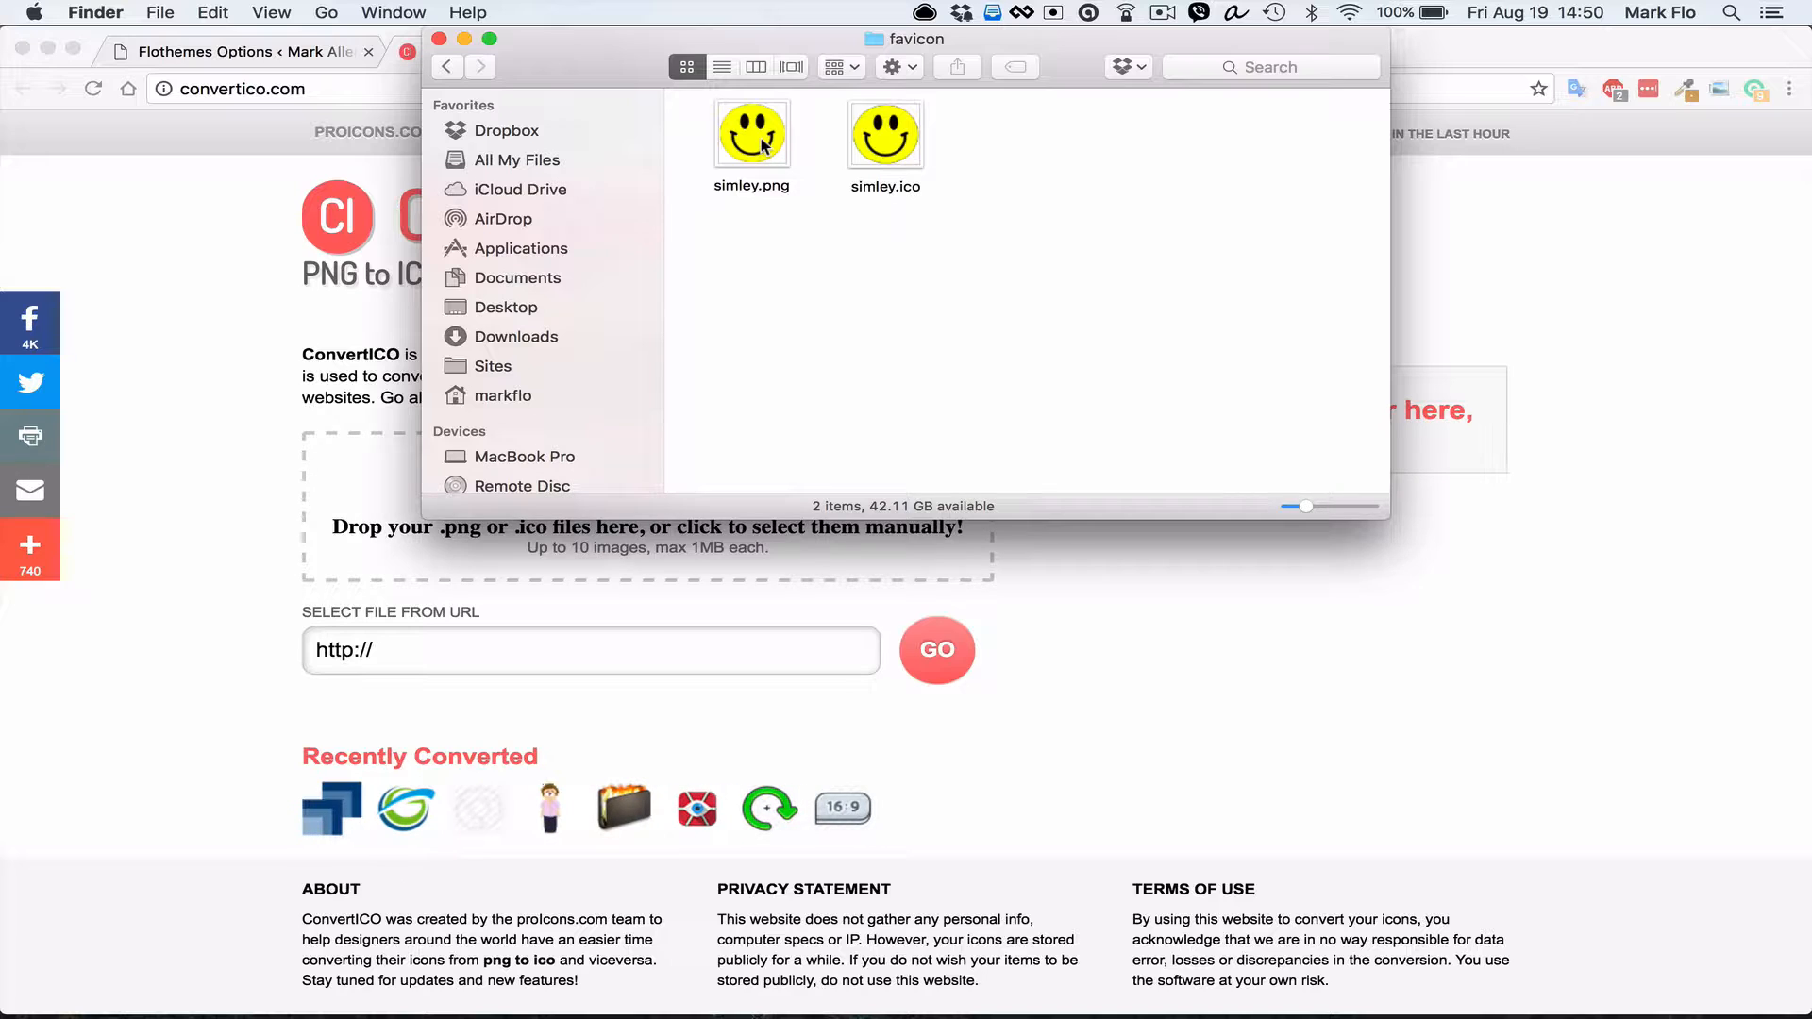
mouse_move(897, 200)
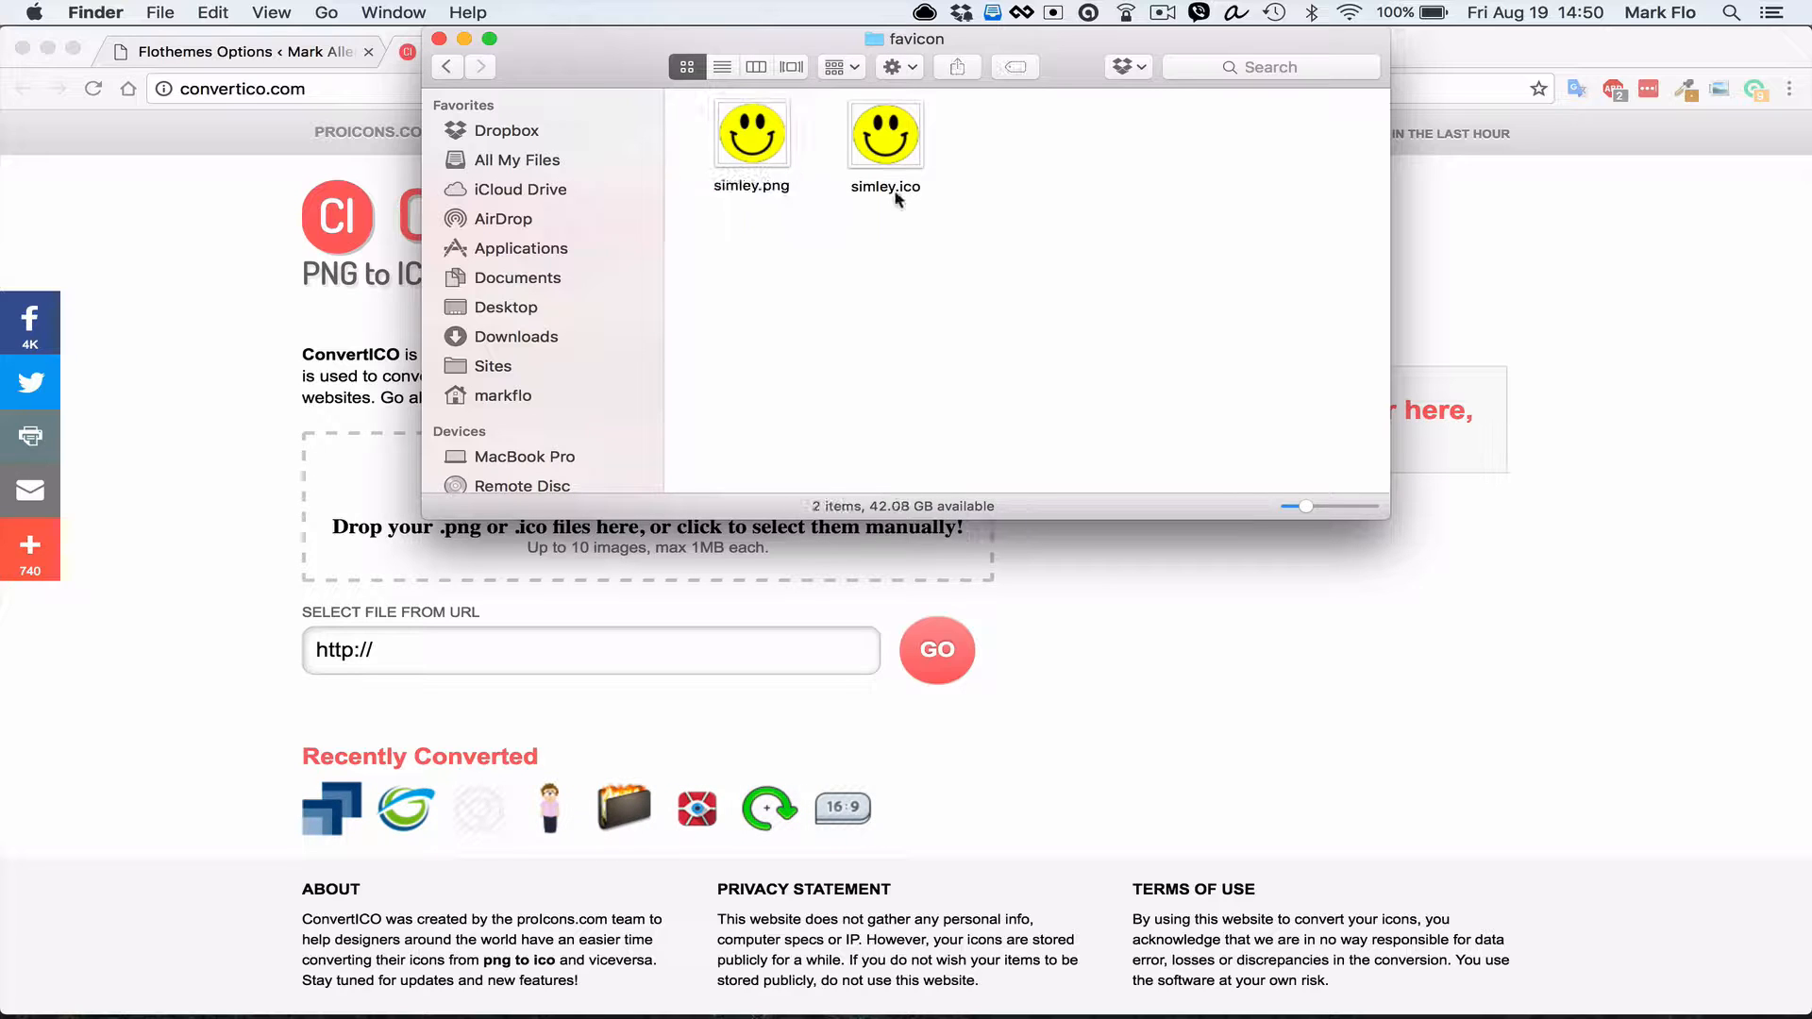
click(751, 132)
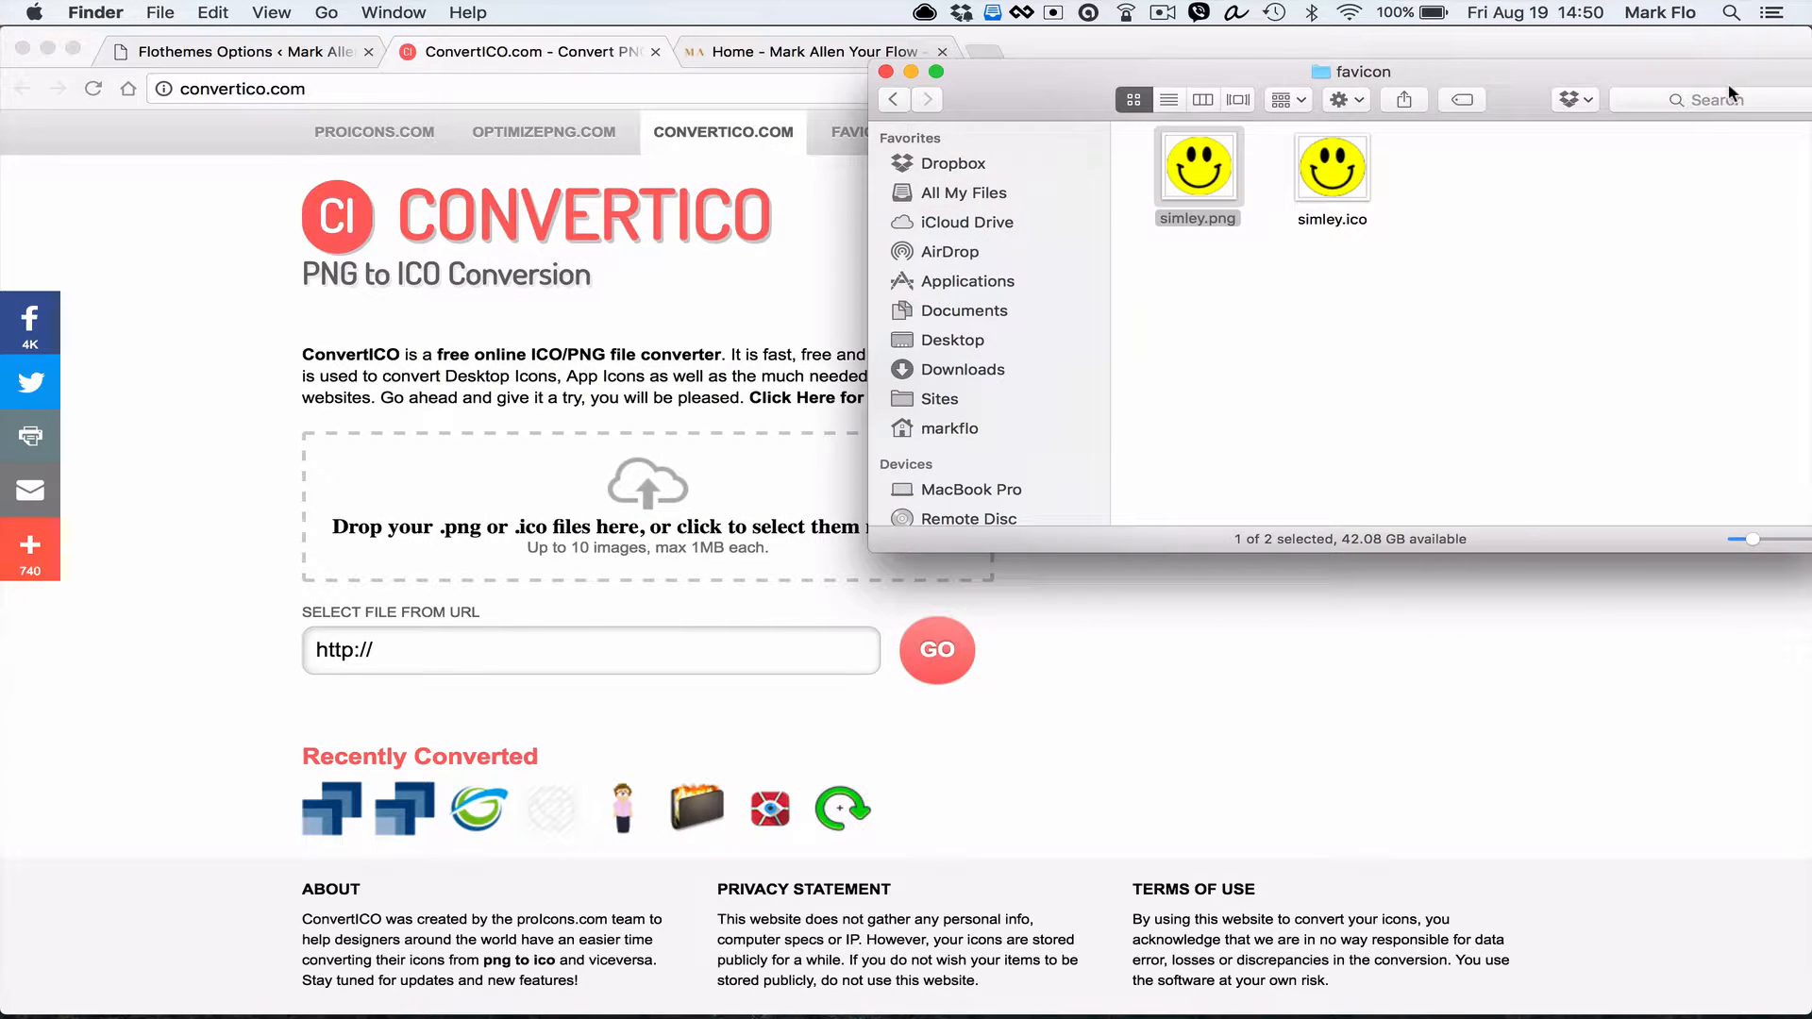
click(1197, 219)
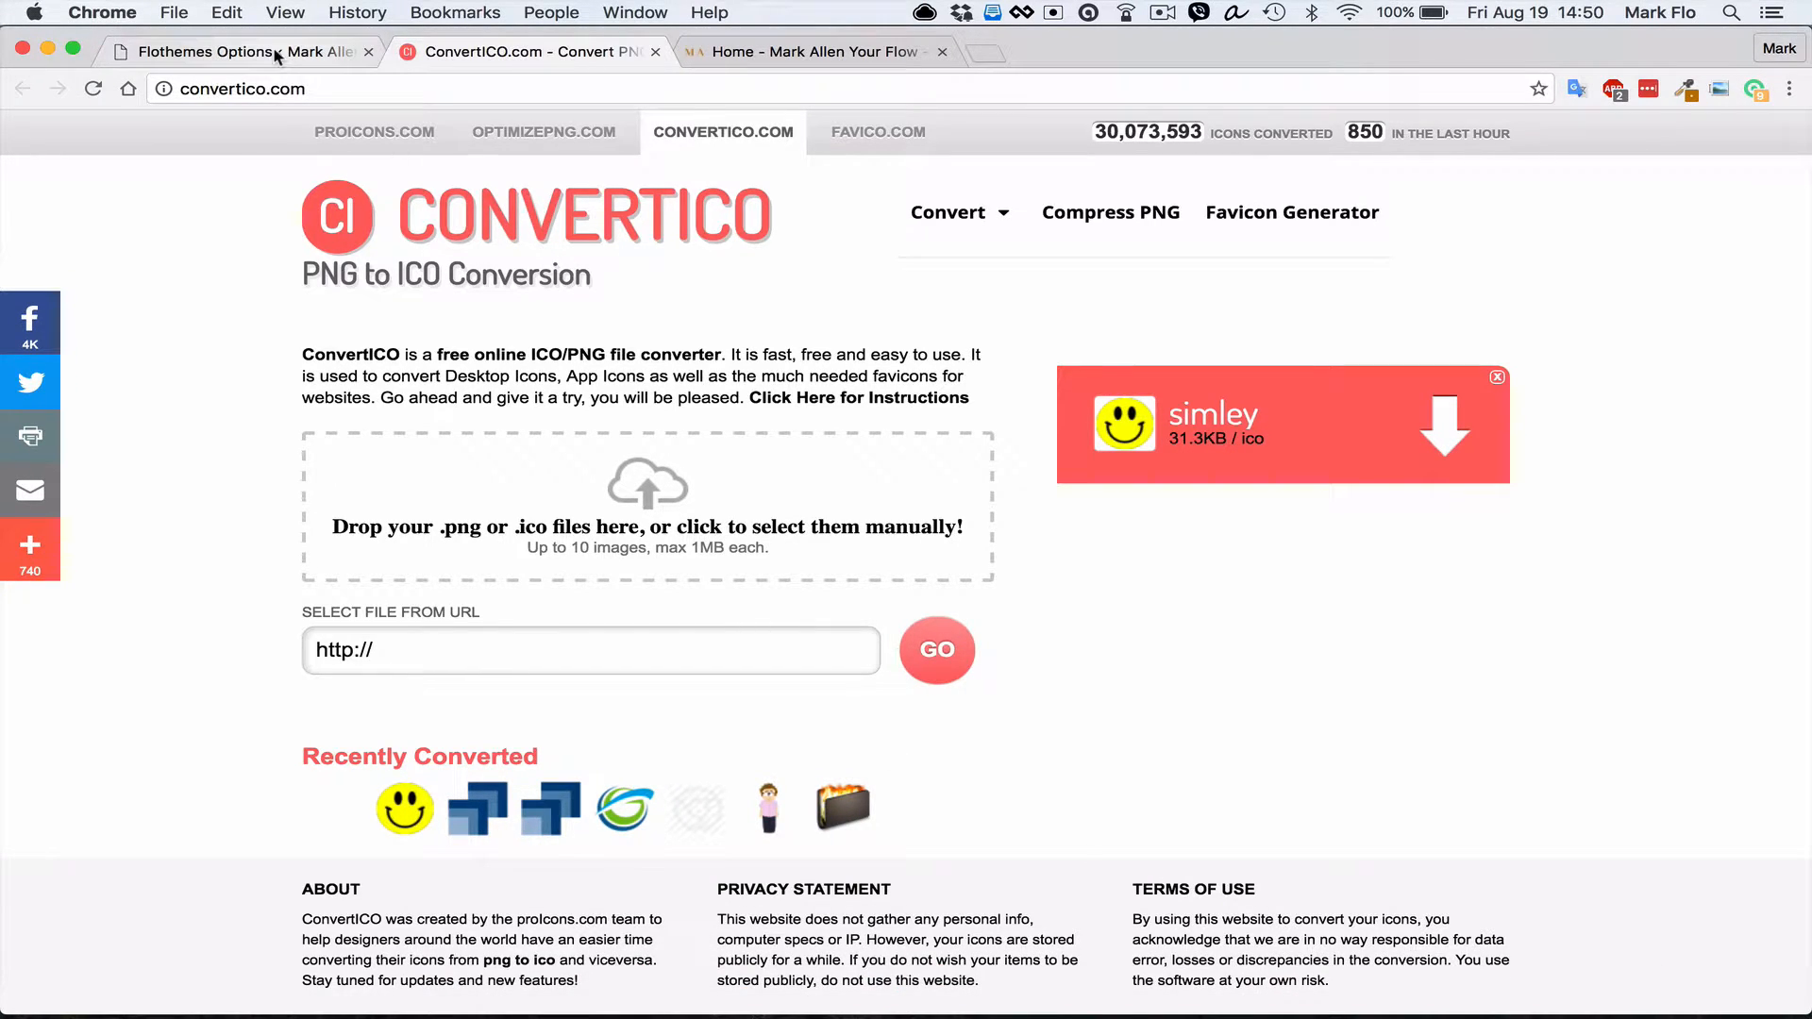
Upload simley.ico to the Media Library and select it as the Flothemes custom favicon
click(236, 51)
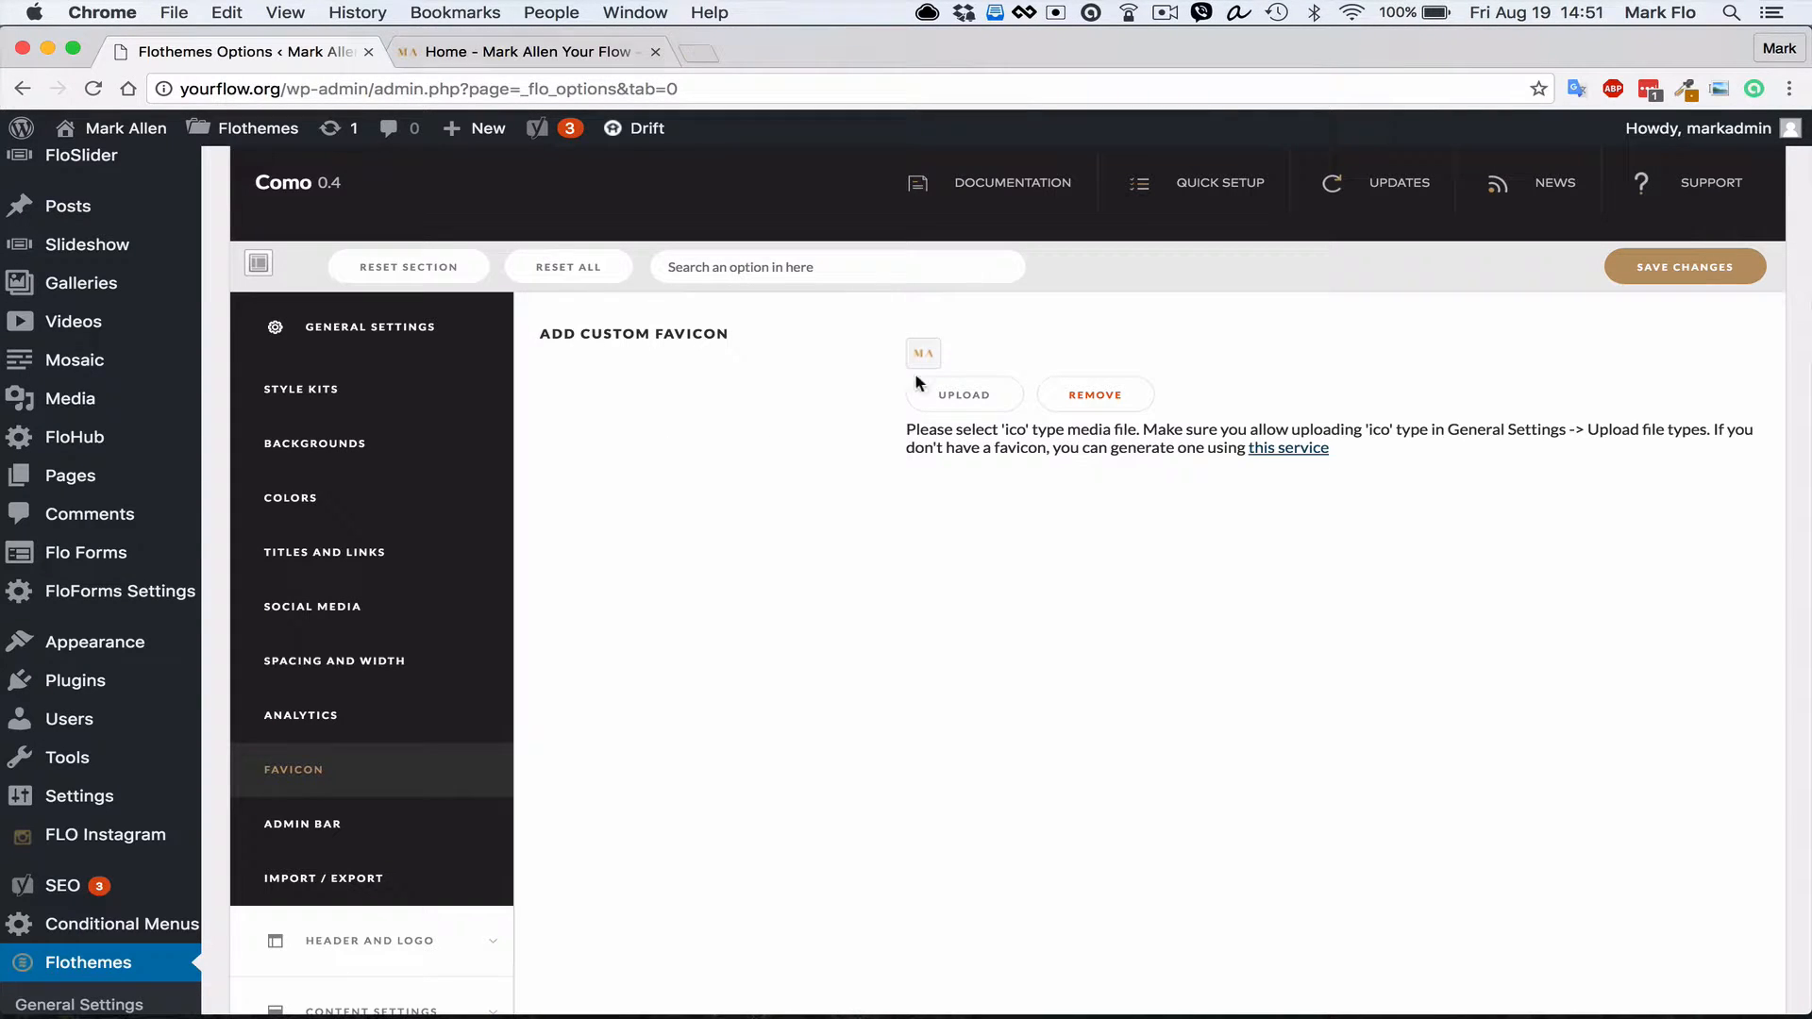
click(963, 395)
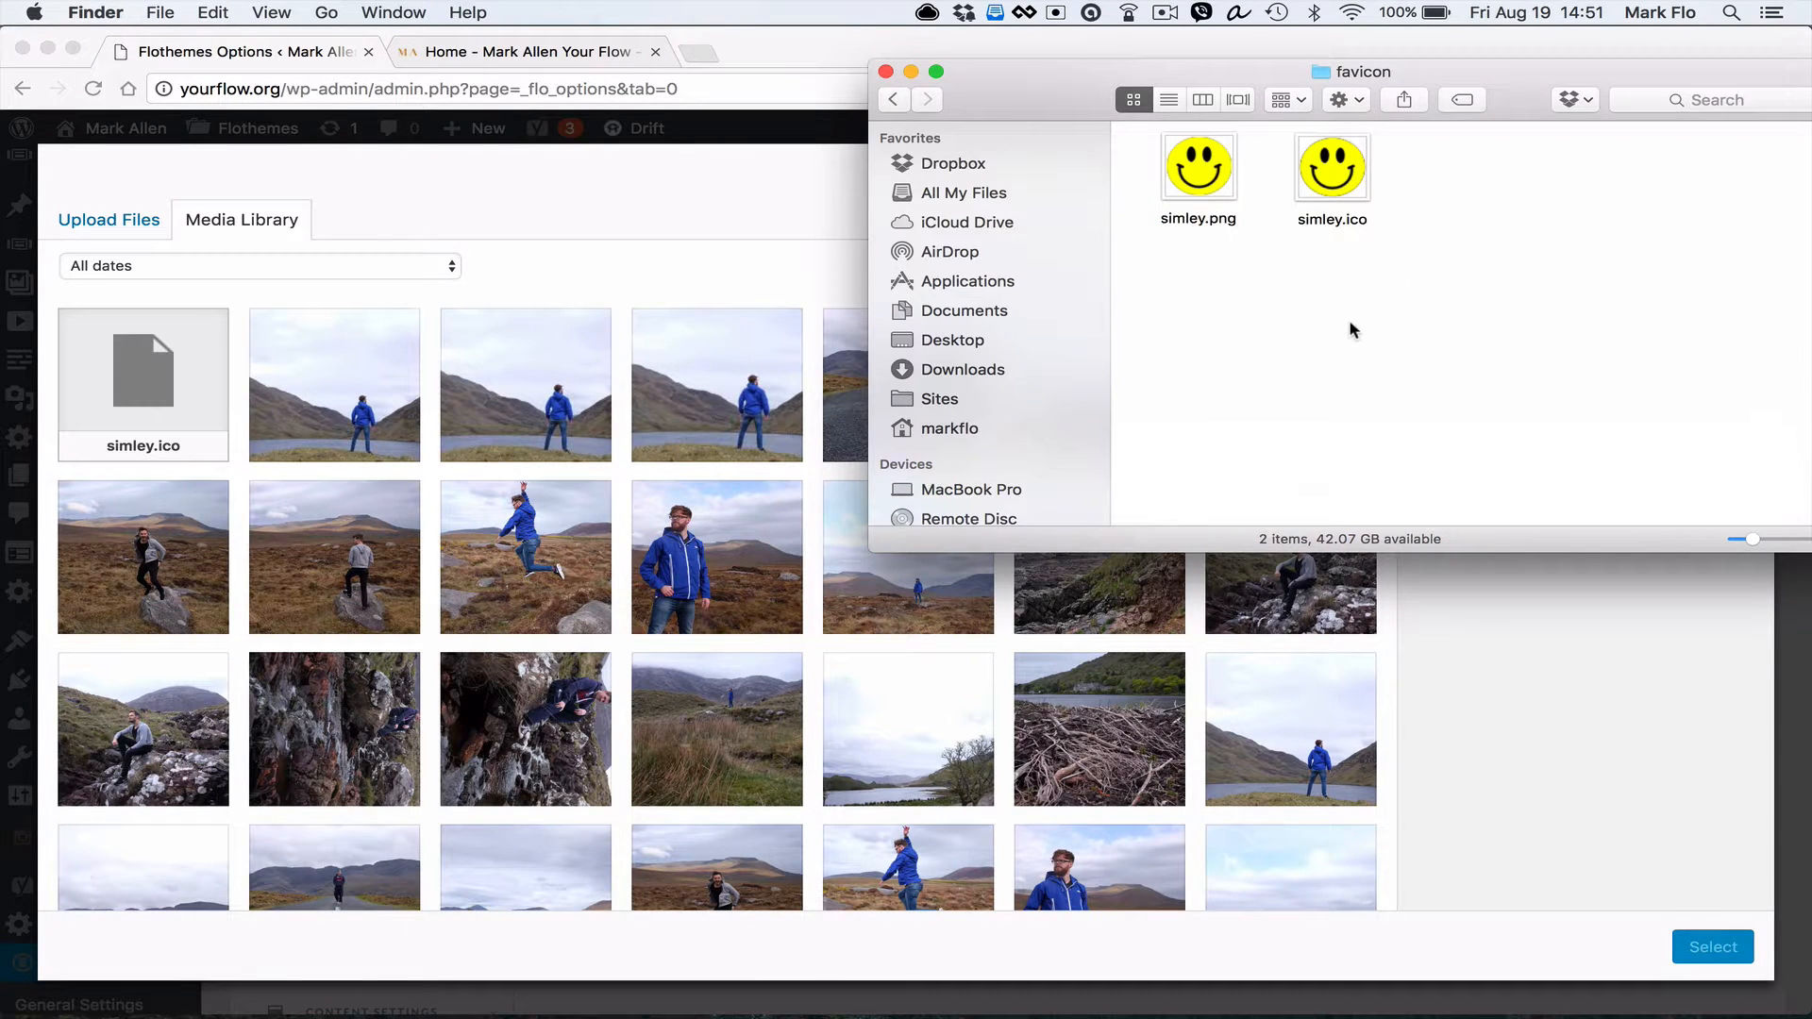
click(1333, 166)
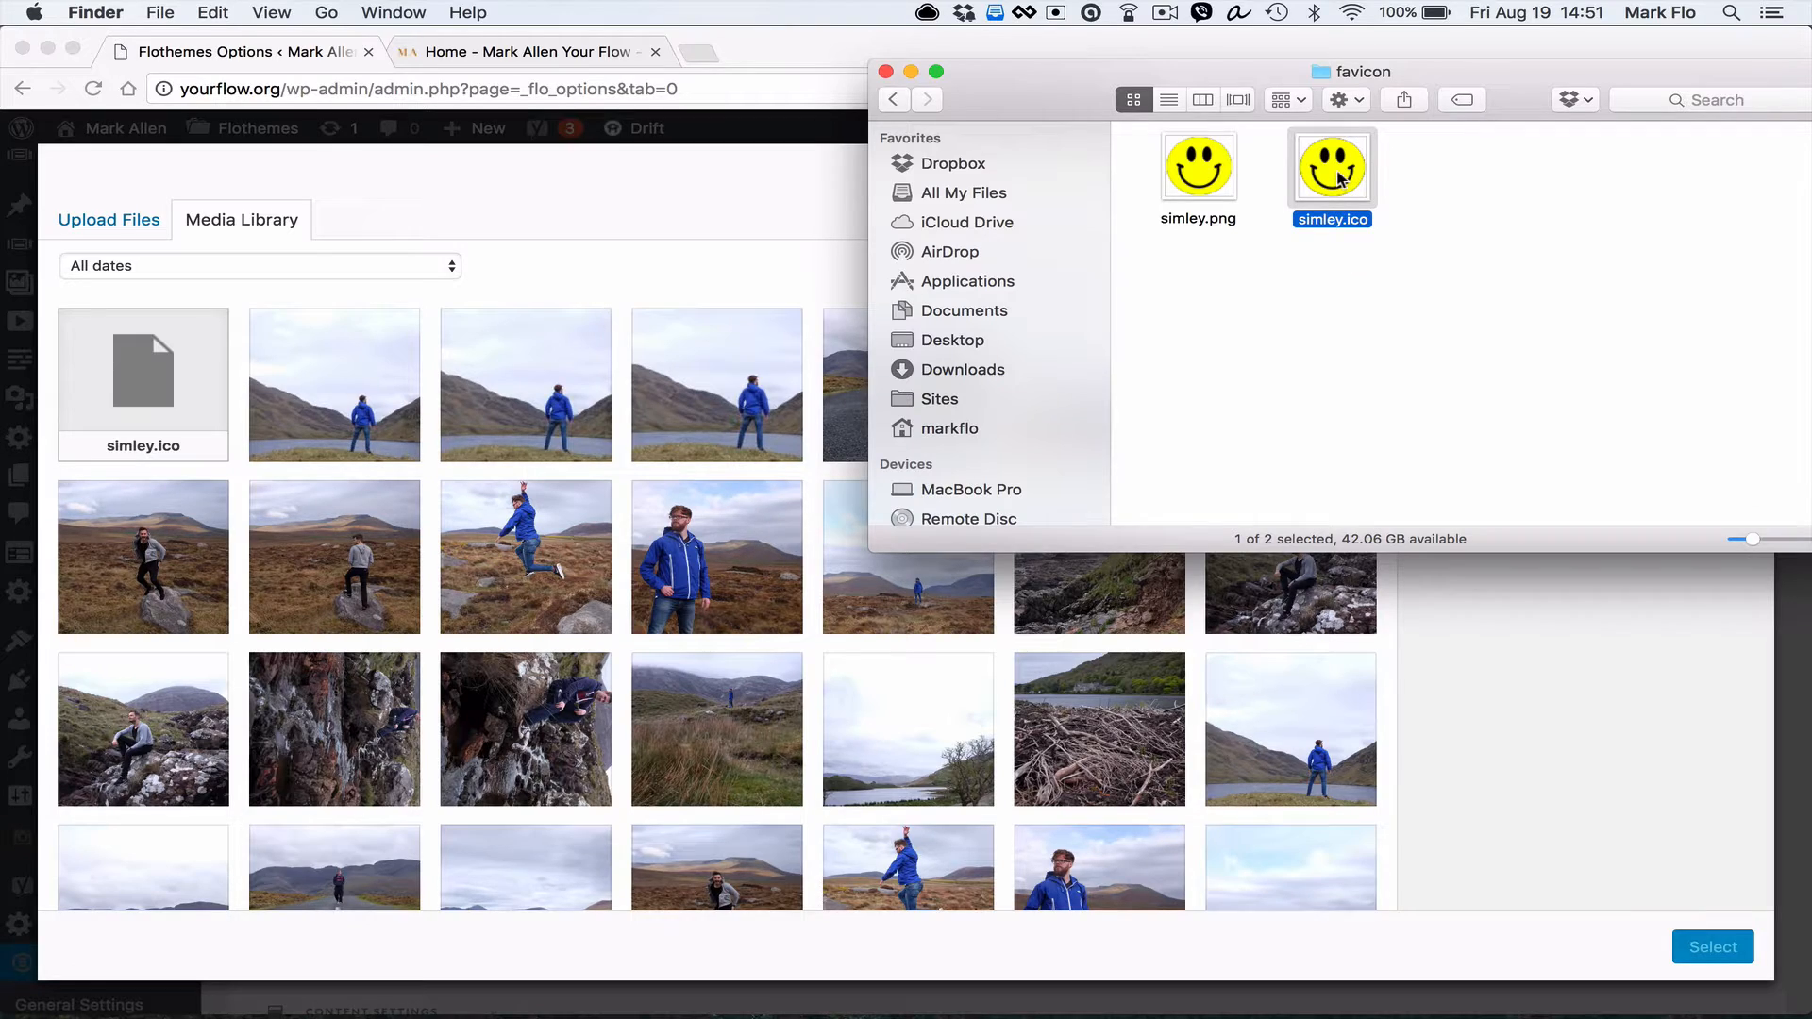
click(144, 385)
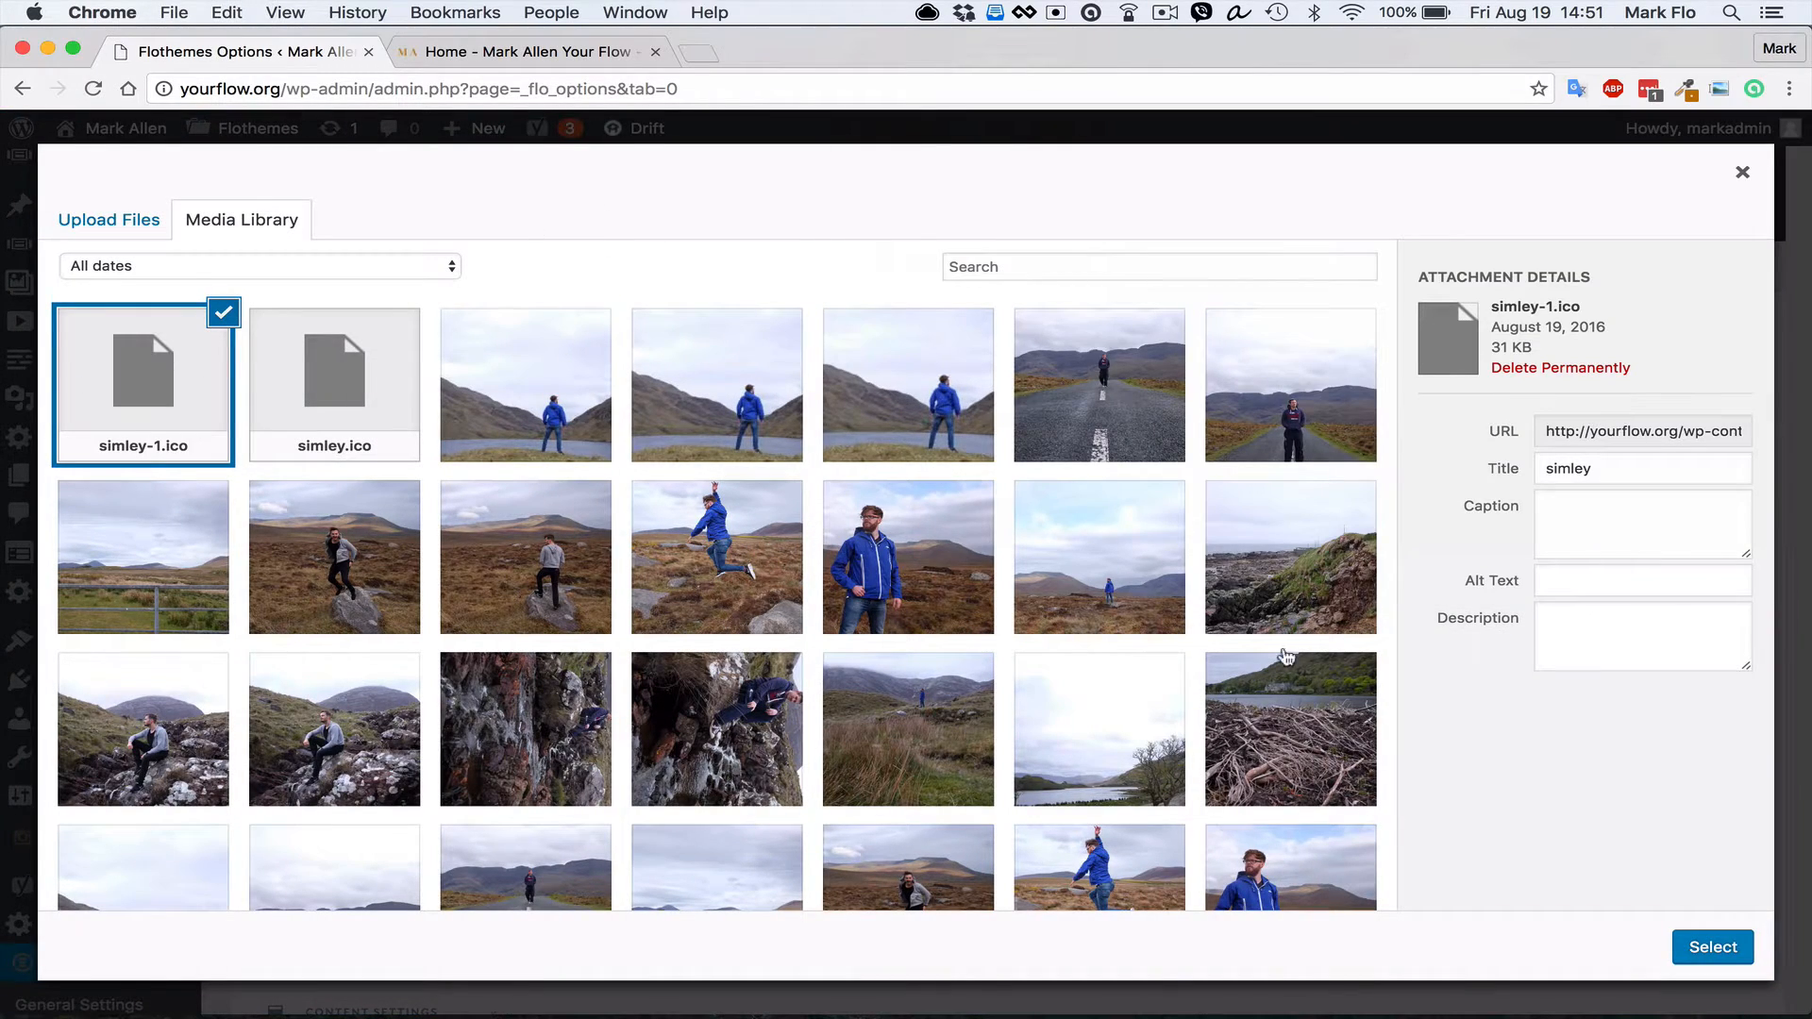
click(1714, 947)
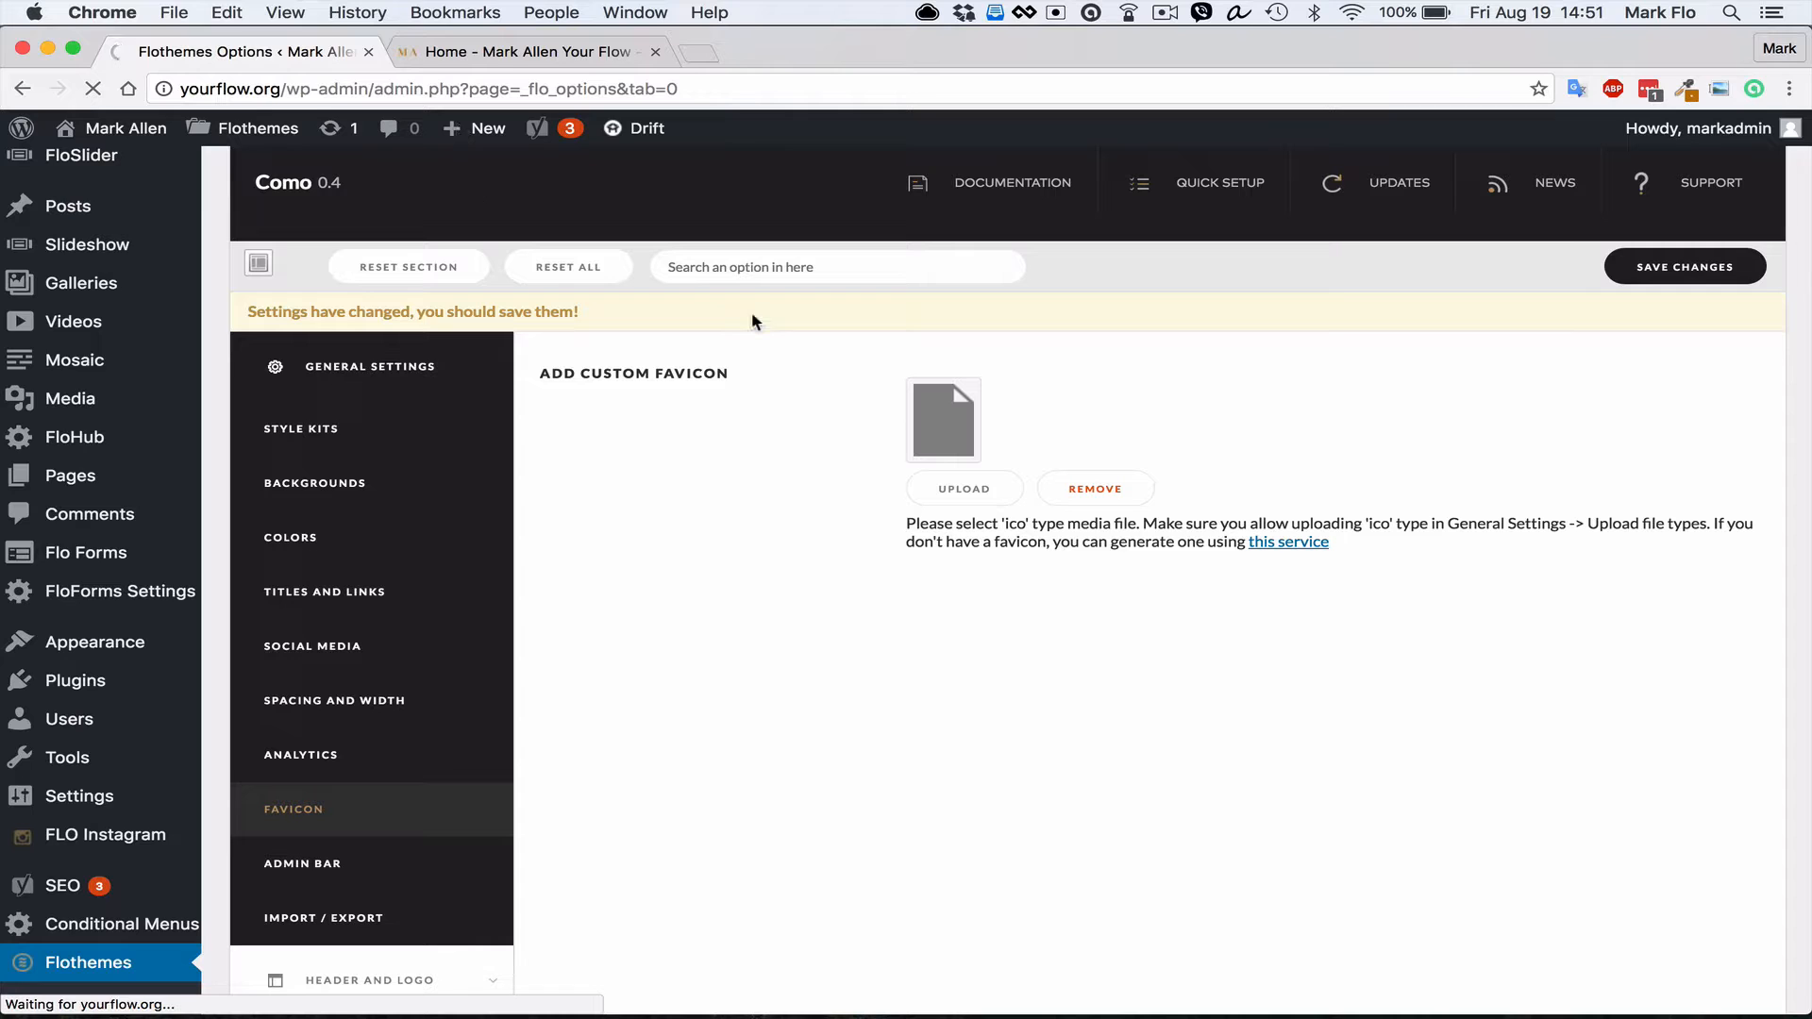
Save the Flothemes settings and view the live site, whose tab shows the yellow smiley
click(1684, 266)
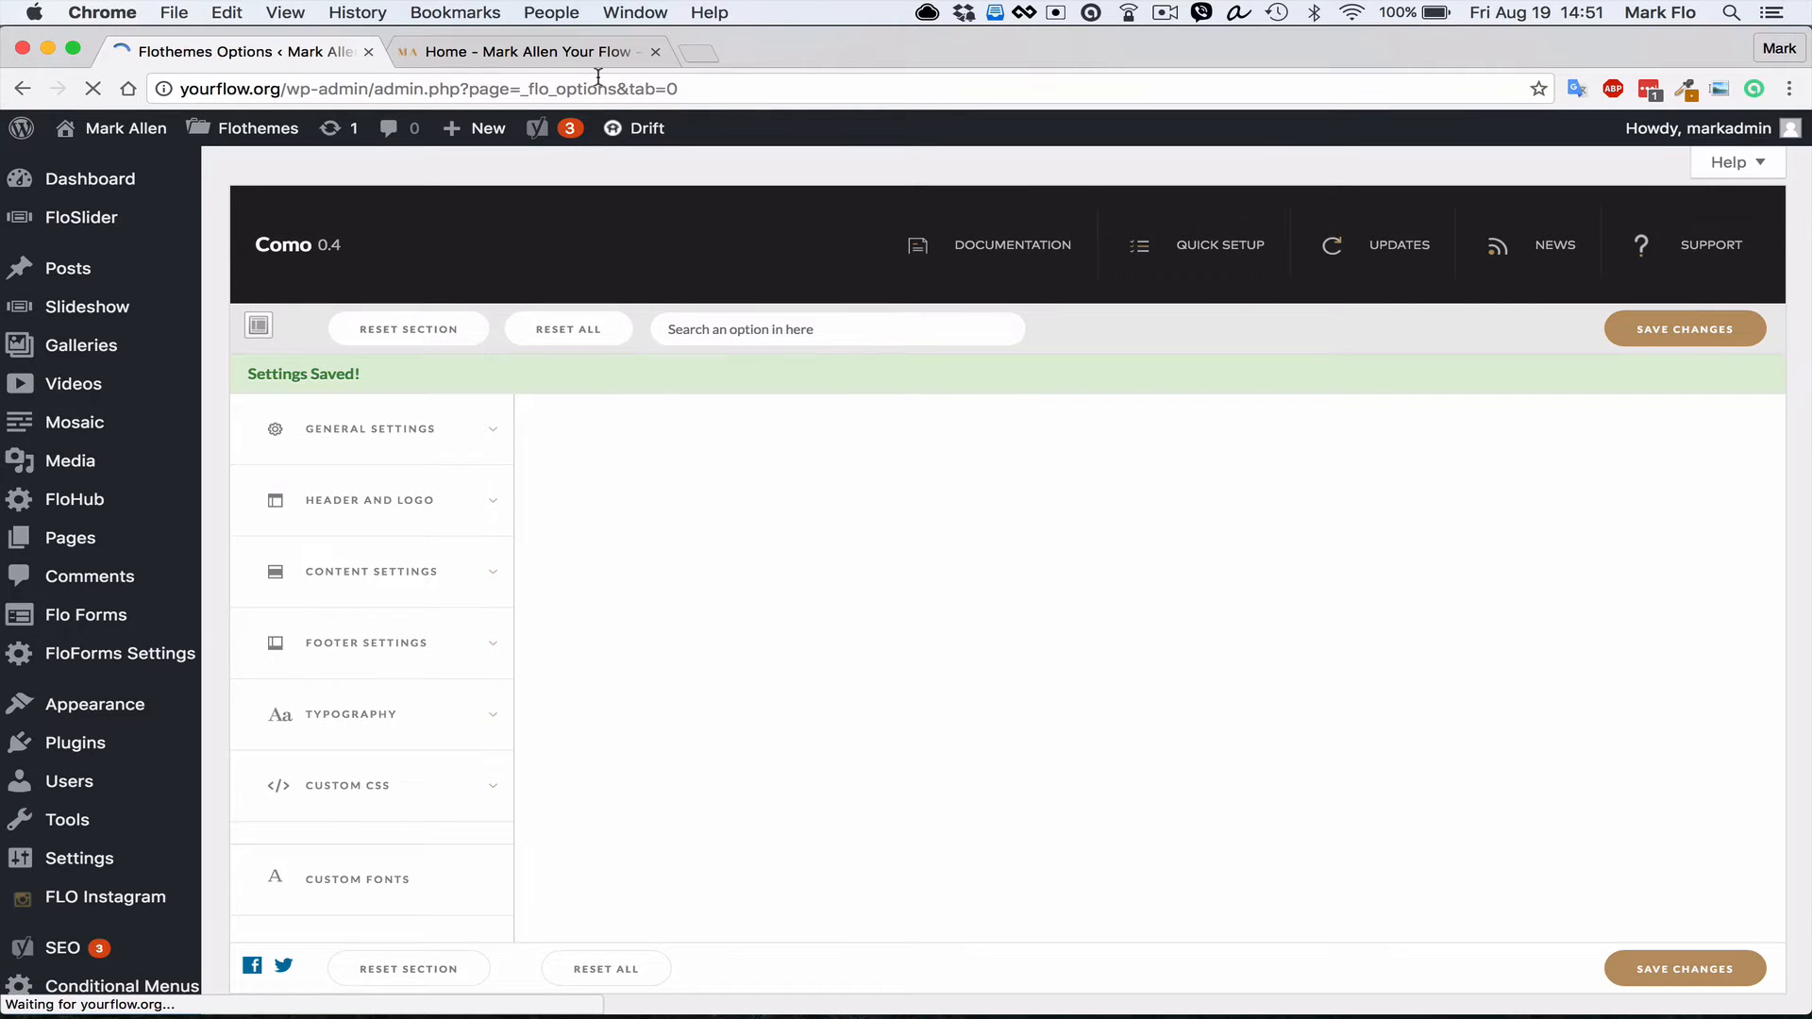
click(521, 53)
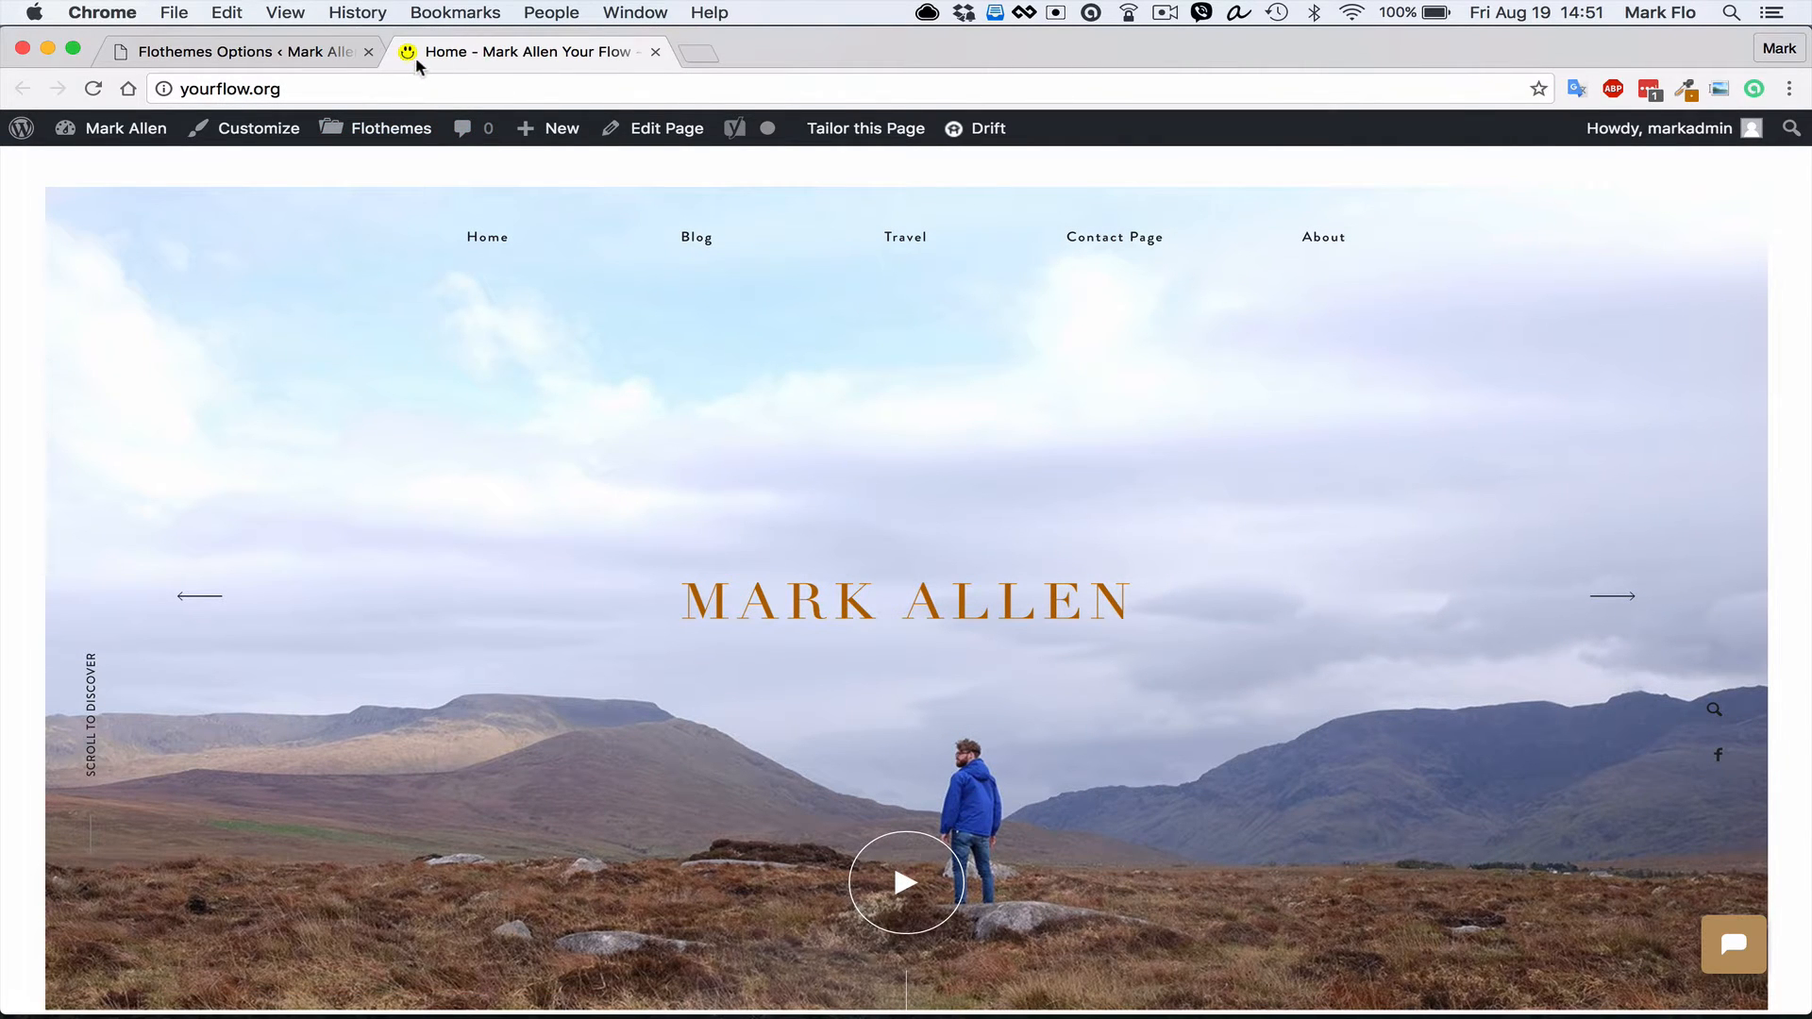
mouse_move(419, 65)
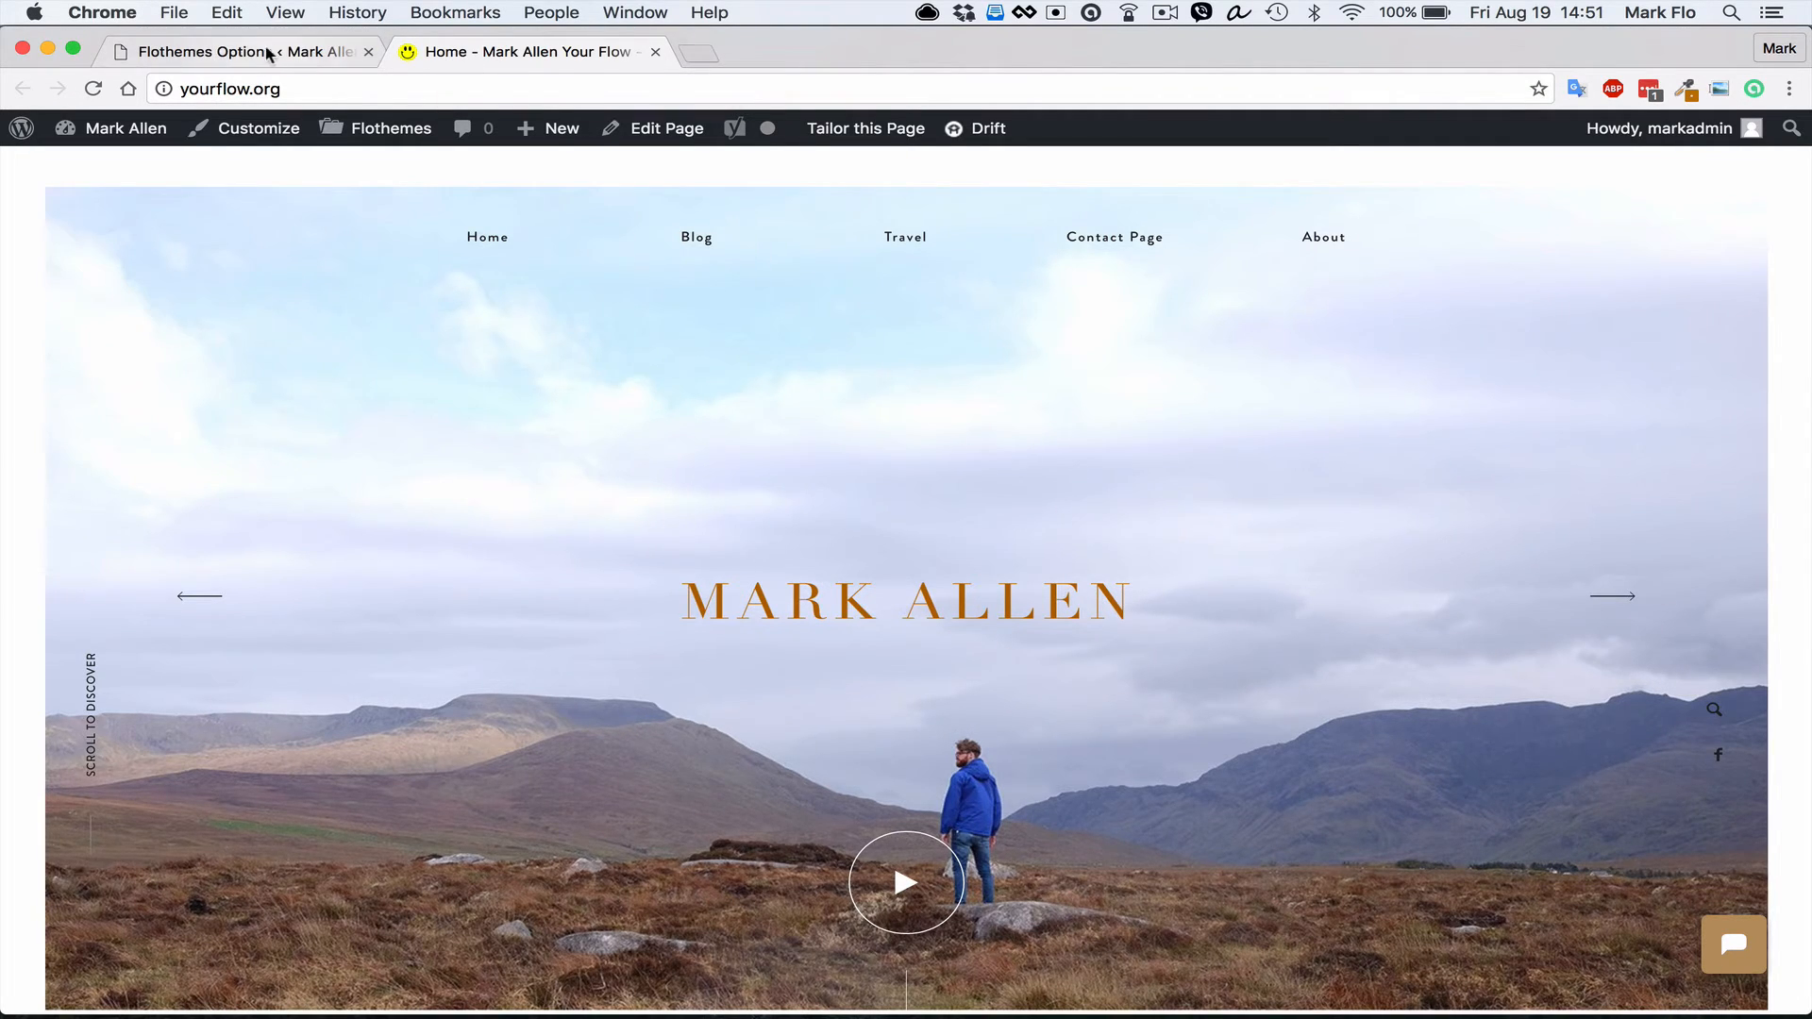
Return to the Flothemes Options tab, where the favicon preview now shows the yellow smiley
click(218, 51)
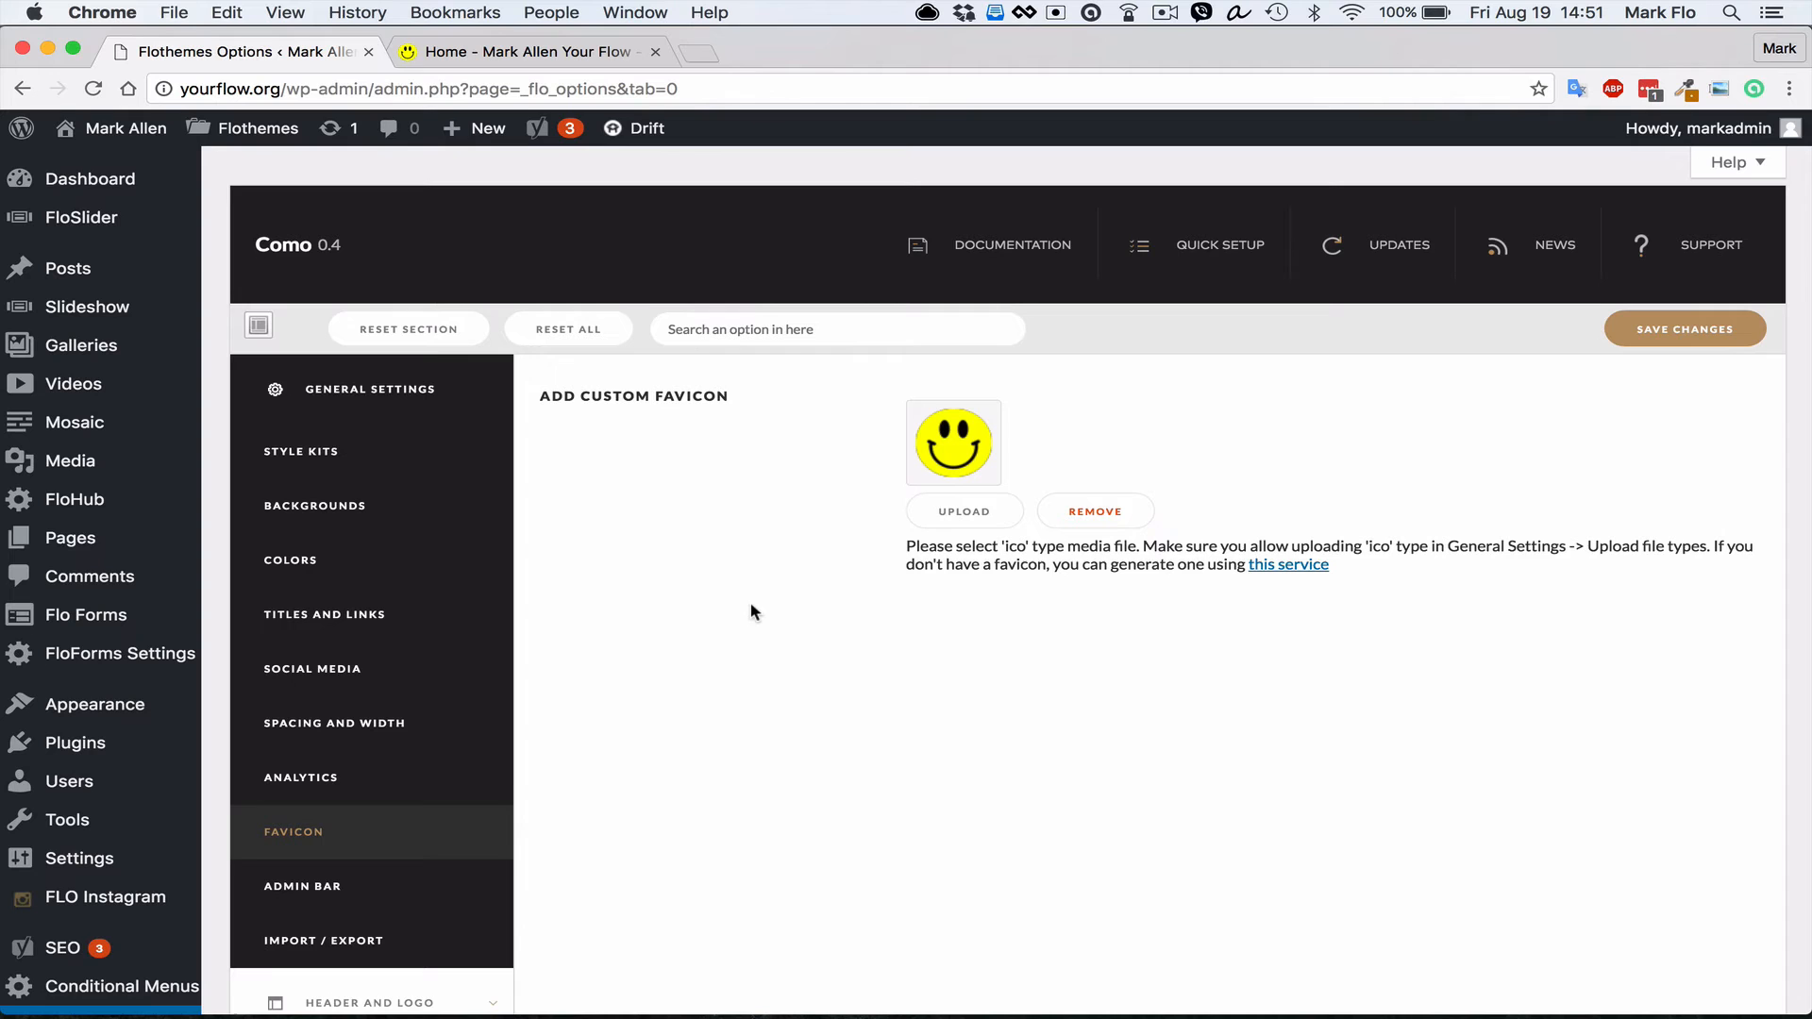
mouse_move(517, 9)
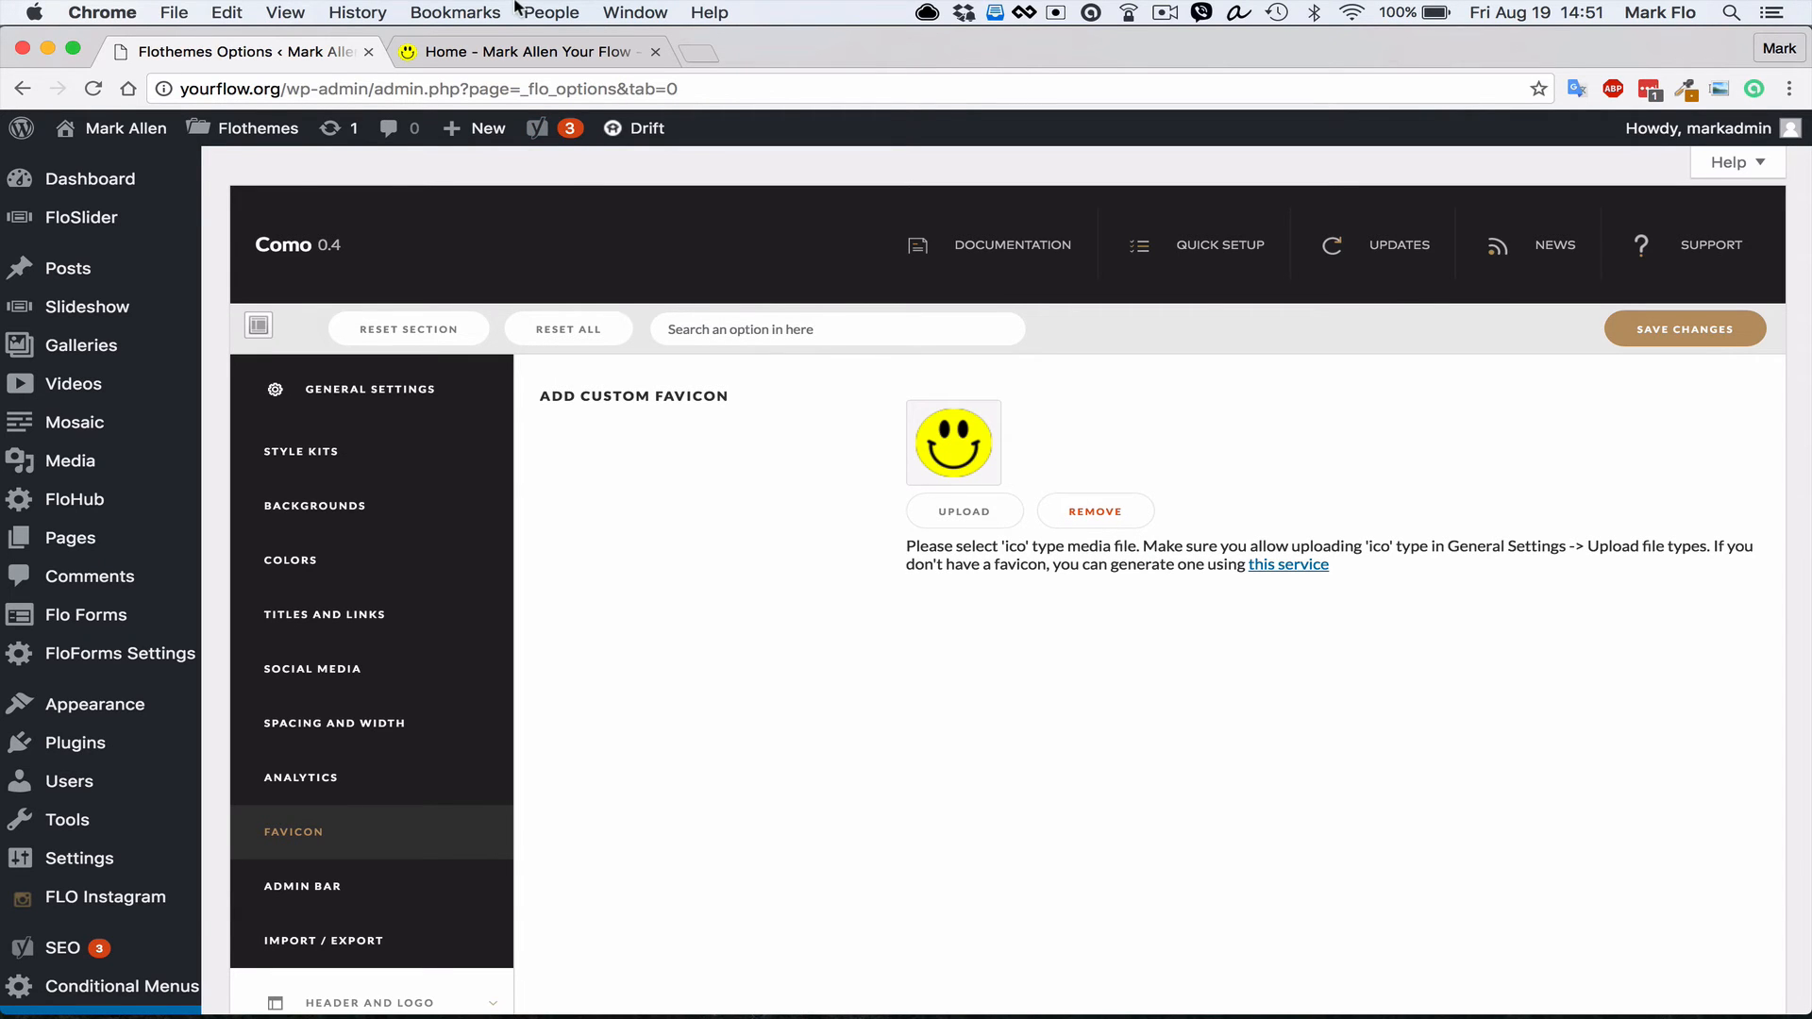